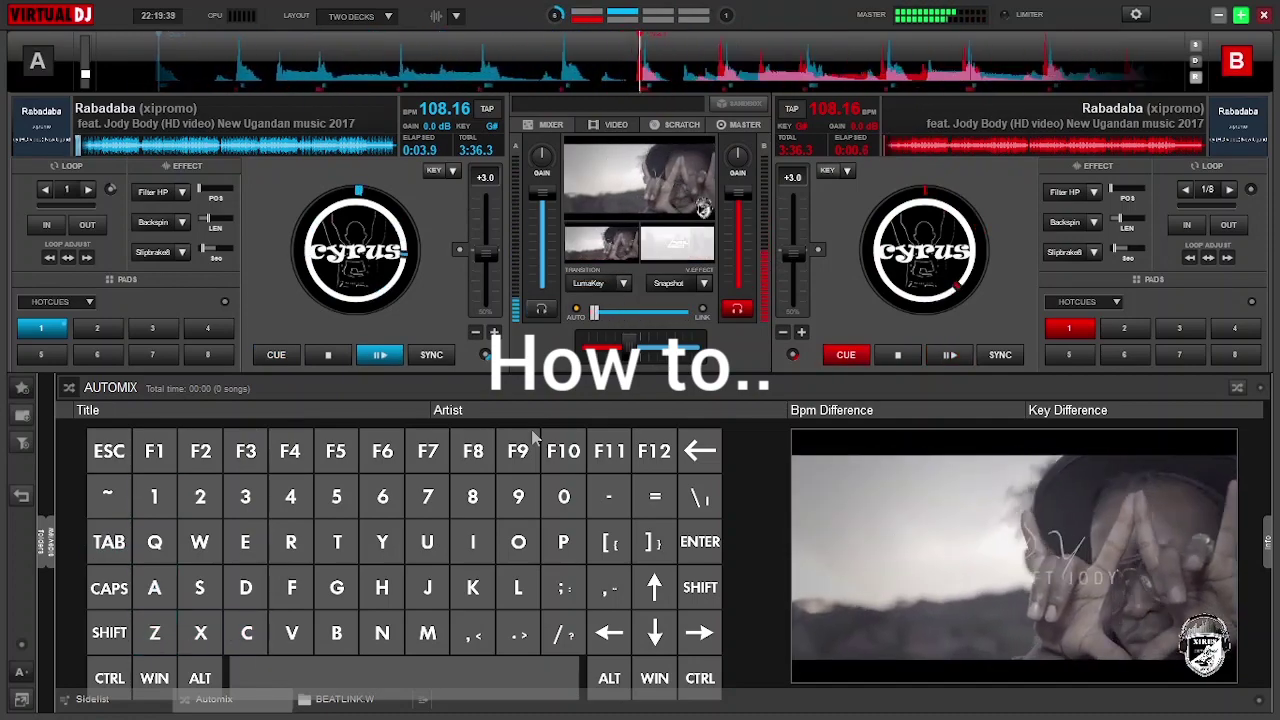
- Cue the Rabadaba track at hot cue 1 on deck A, leaving deck B unloaded
{"action": "key", "text": "x"}
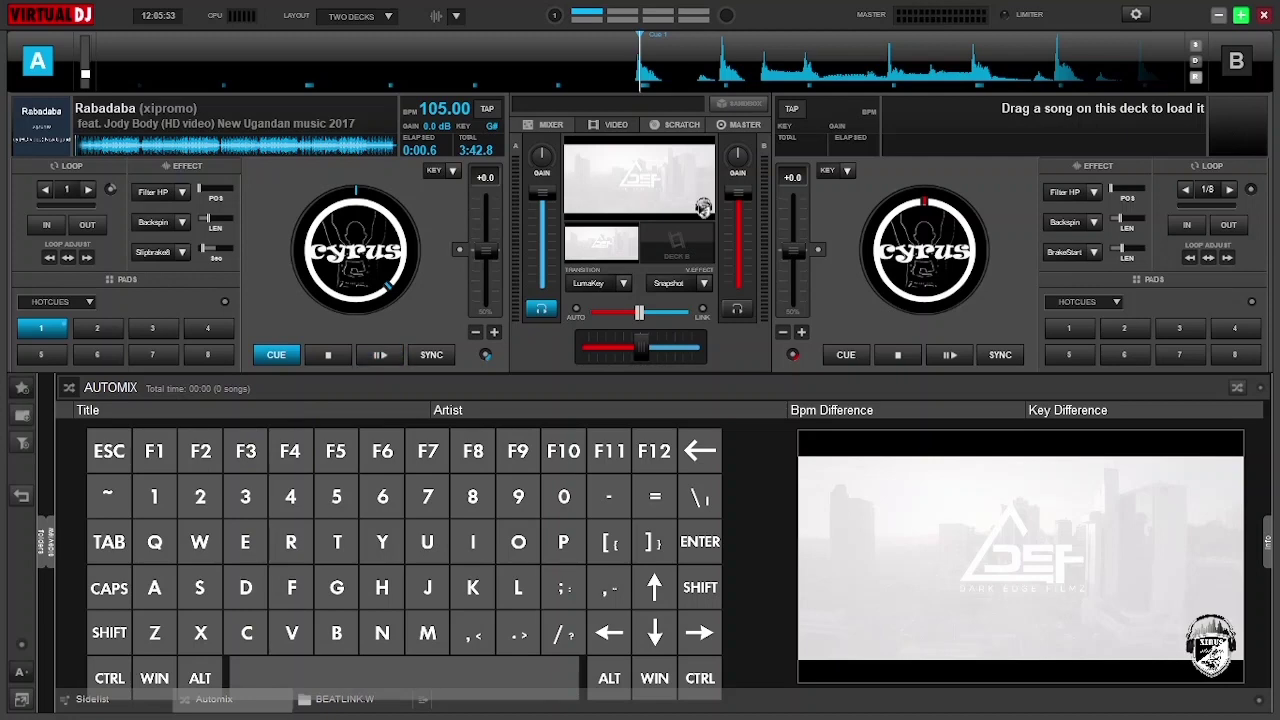
{"action": "left_click", "coordinate": [379, 355]}
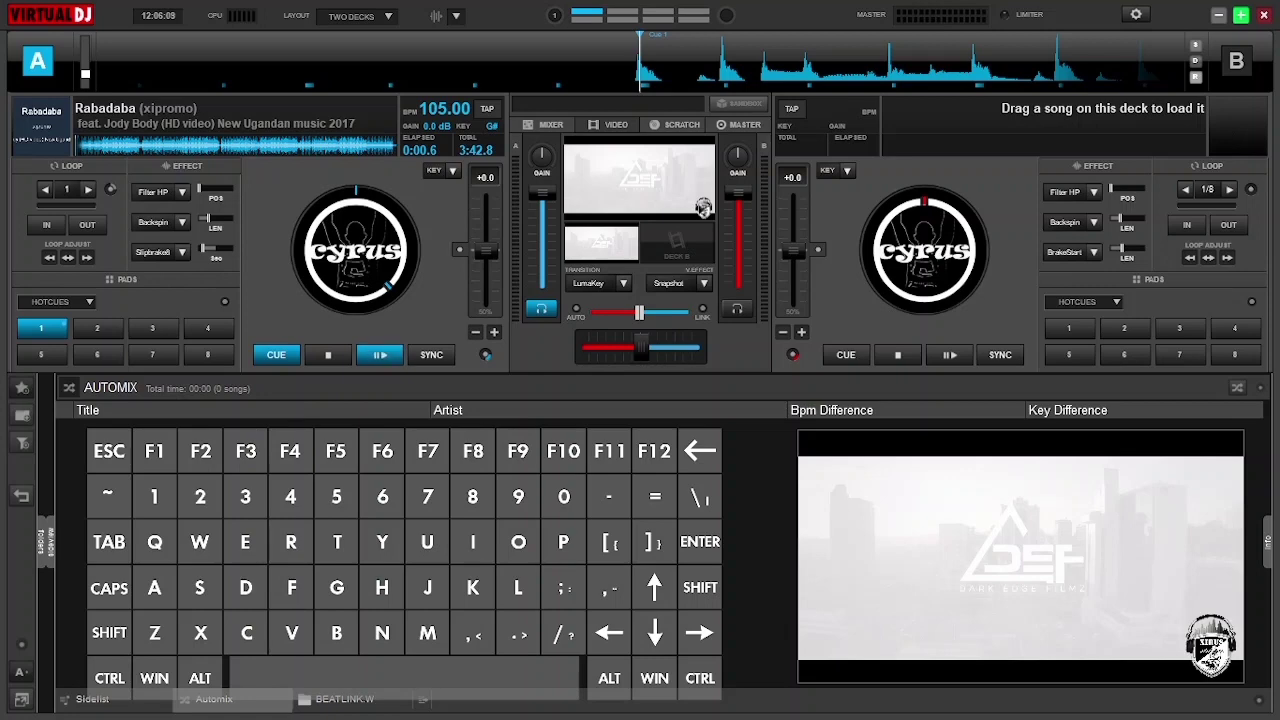
{"action": "left_click", "coordinate": [379, 355]}
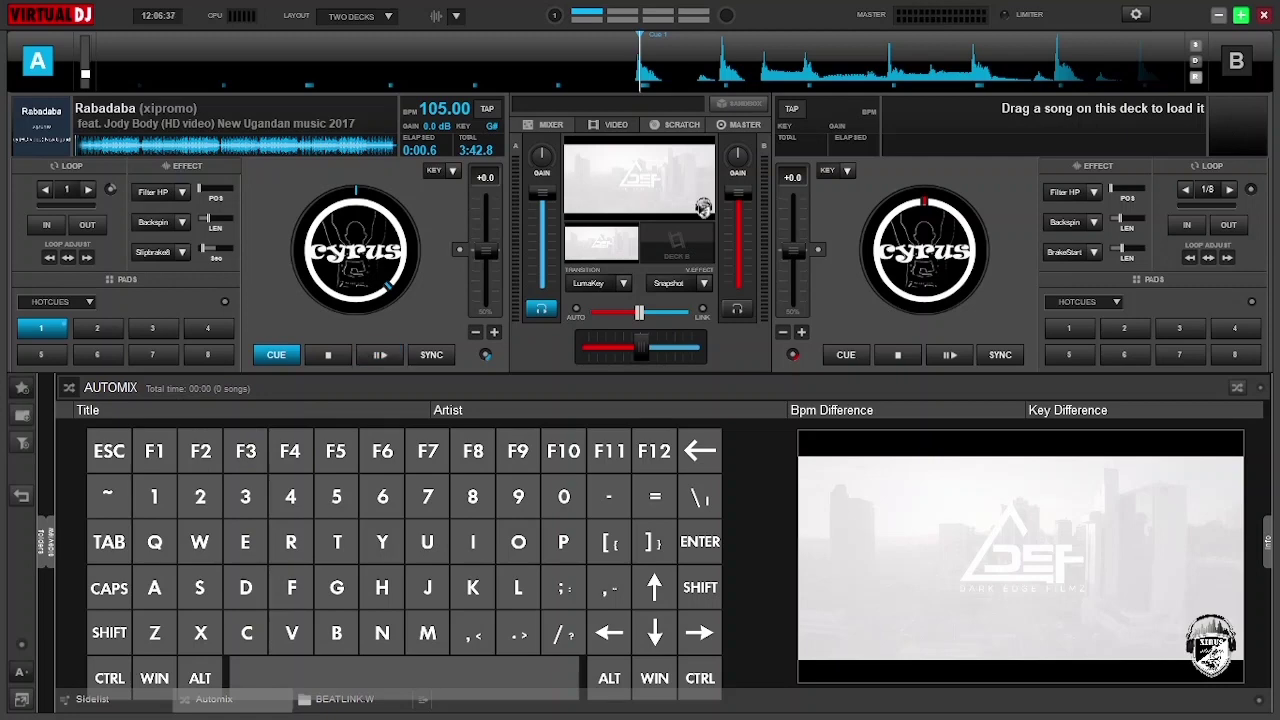
{"action": "left_click", "coordinate": [379, 355]}
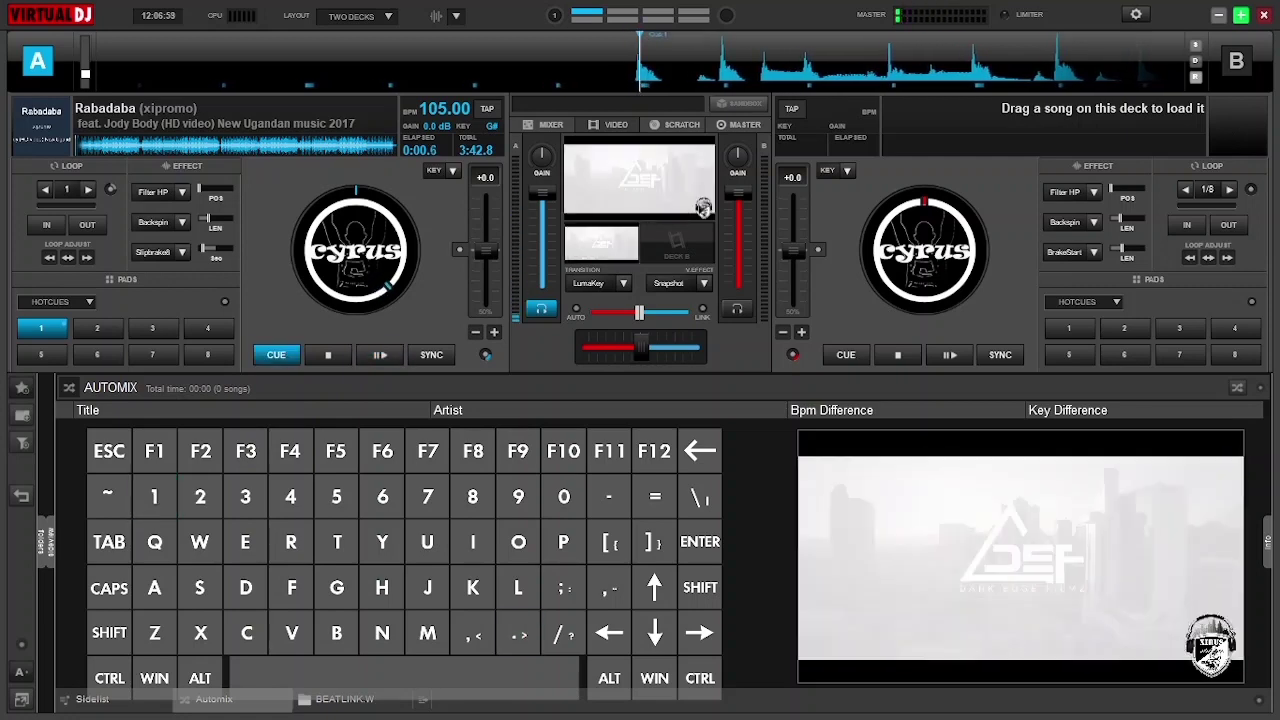
{"action": "key", "text": "s"}
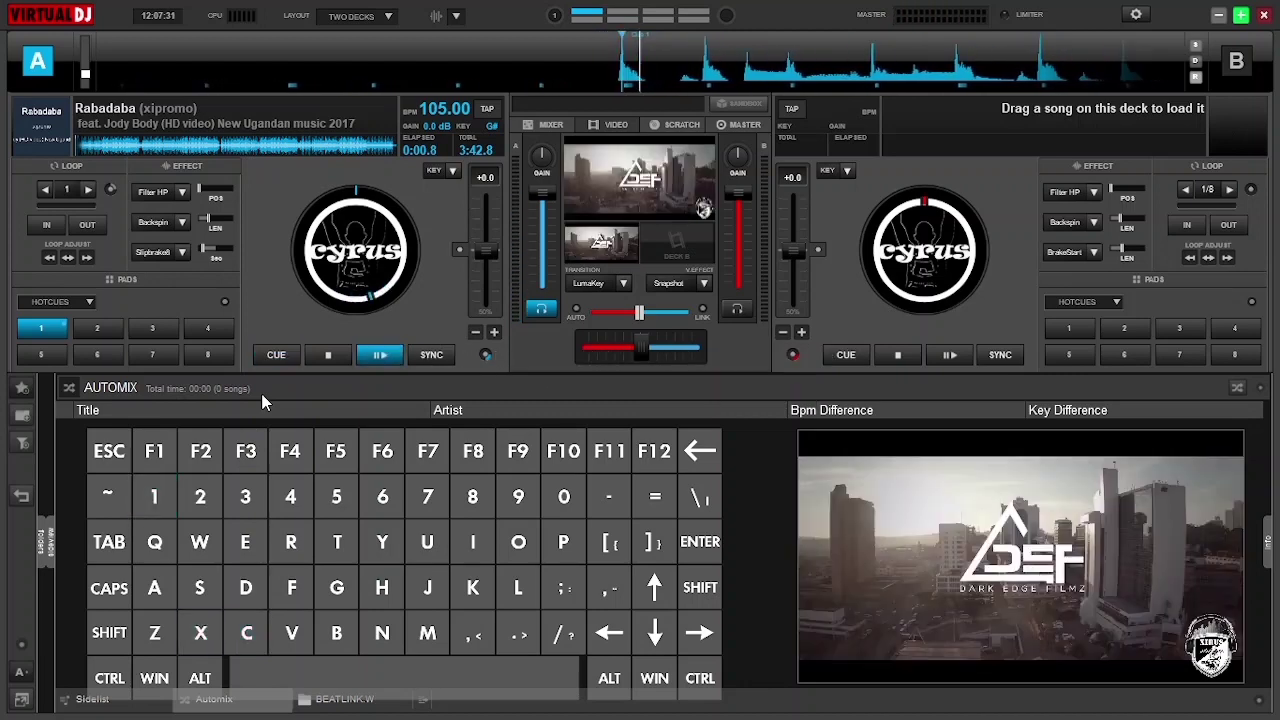
{"action": "key", "text": "c"}
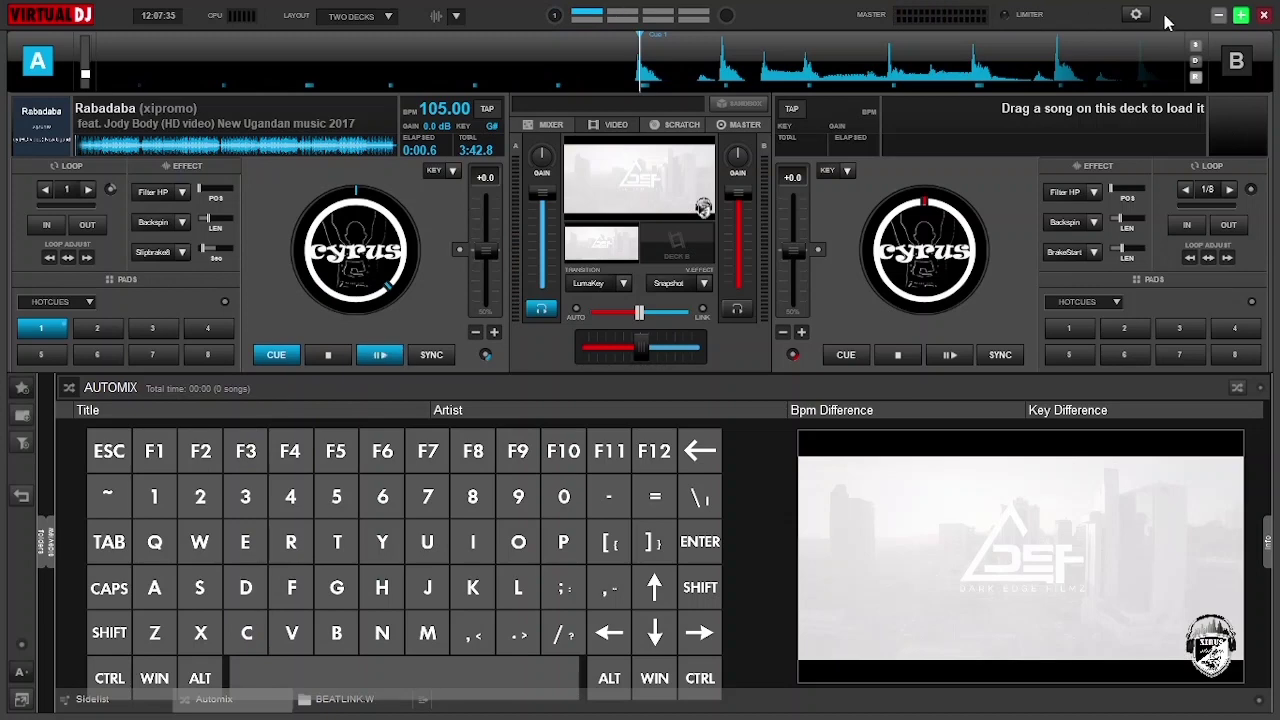
- Open the keyboard mapping and inspect Z's scratch -120ms and key 1's goto_cue 1
{"action": "left_click", "coordinate": [1134, 15]}
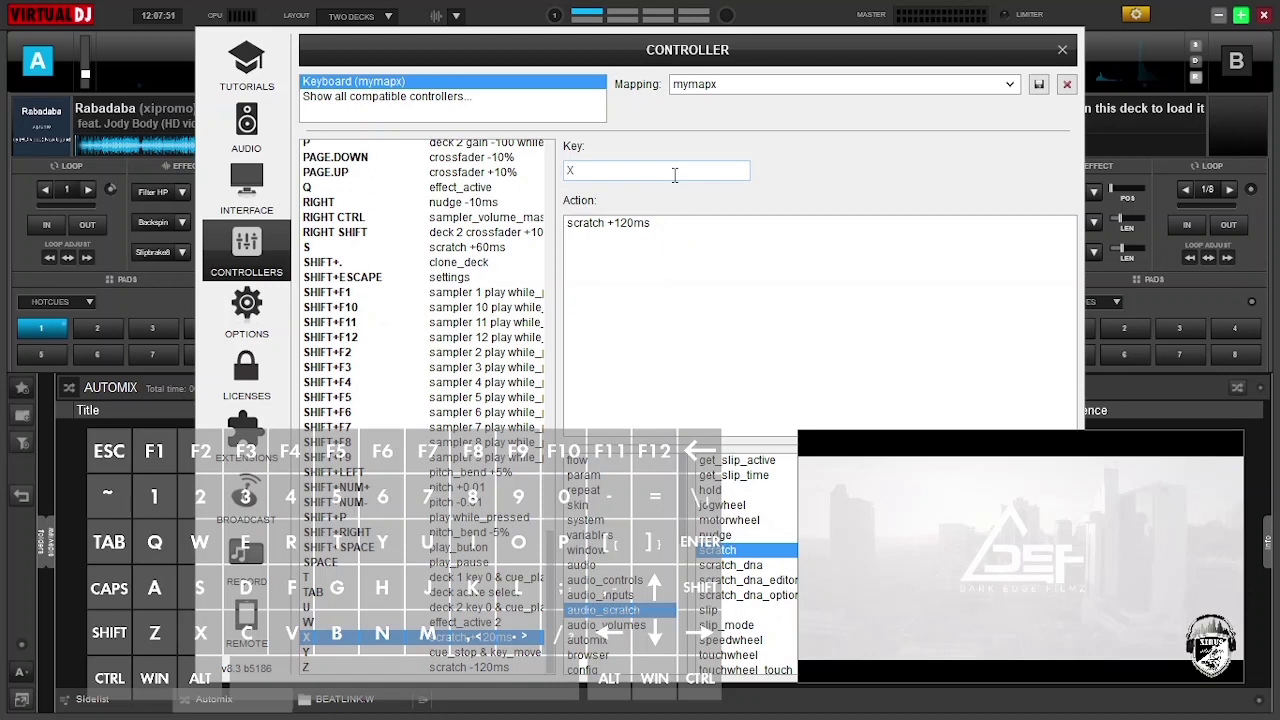
{"action": "left_click", "coordinate": [310, 668]}
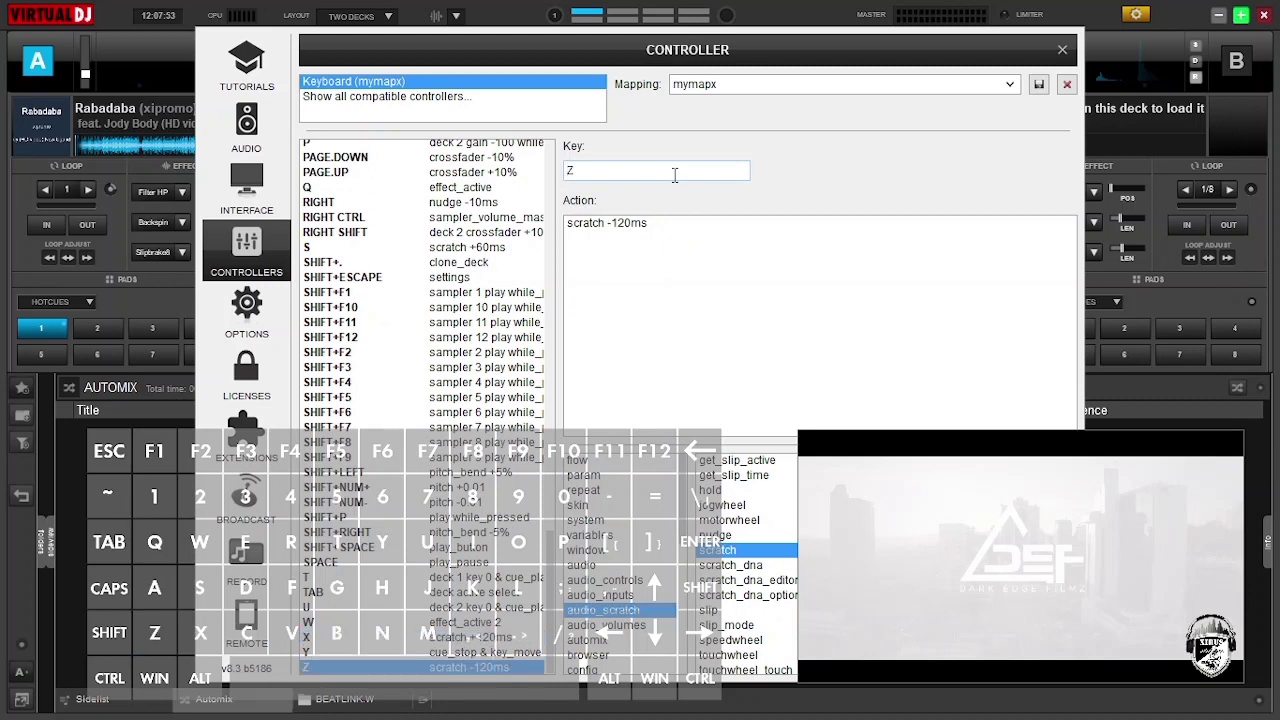
{"action": "left_click", "coordinate": [310, 640]}
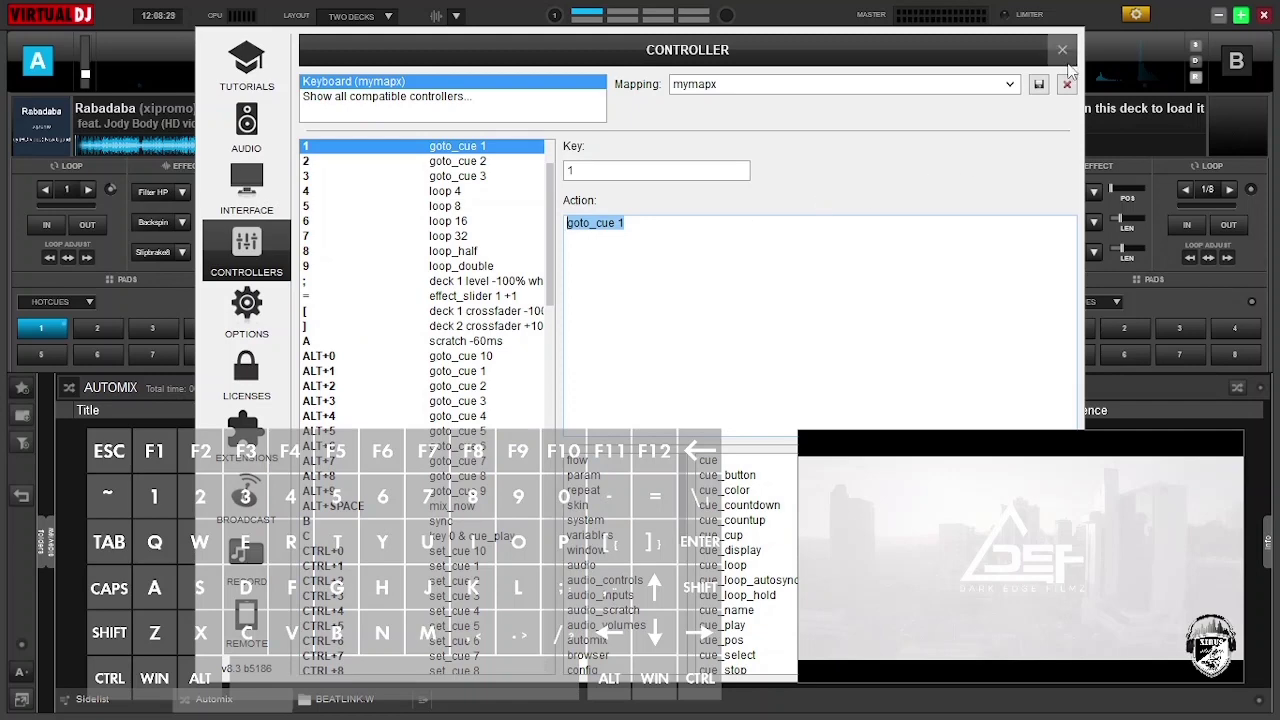
- Close settings, stab scratch deck A and return to cue, then reopen the mapping list
{"action": "left_click", "coordinate": [1061, 49]}
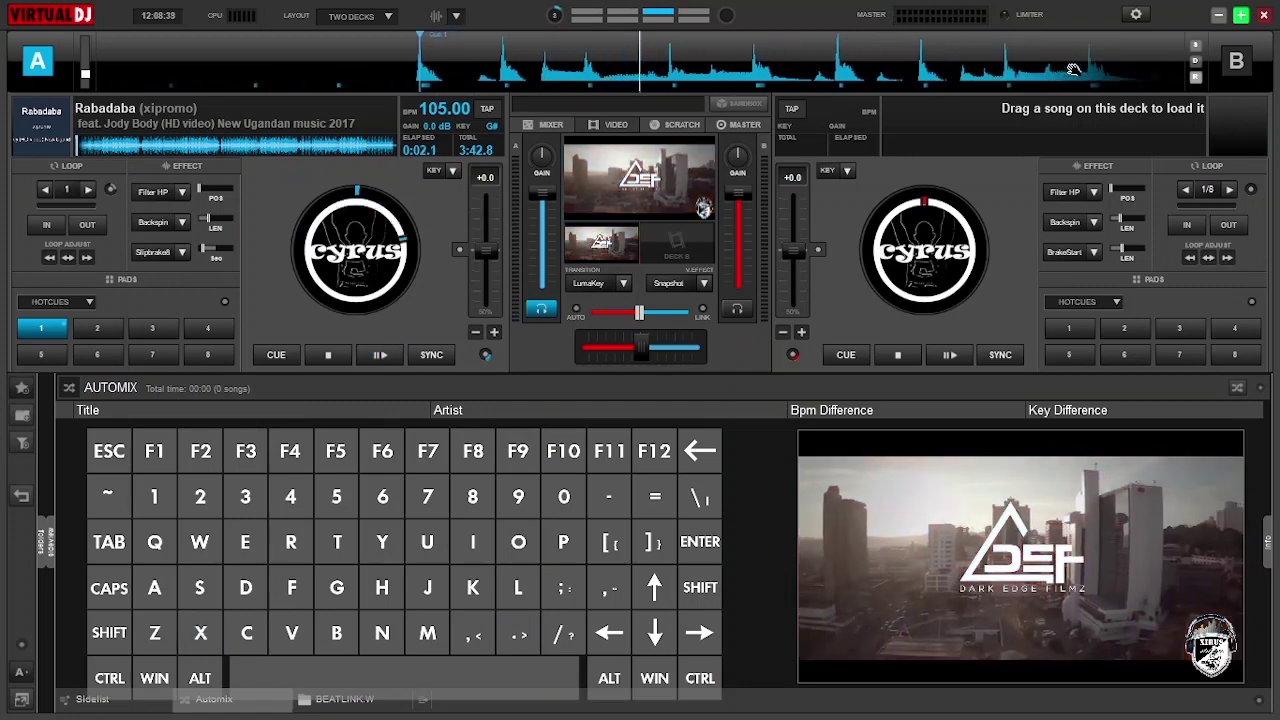
{"action": "left_click", "coordinate": [276, 355]}
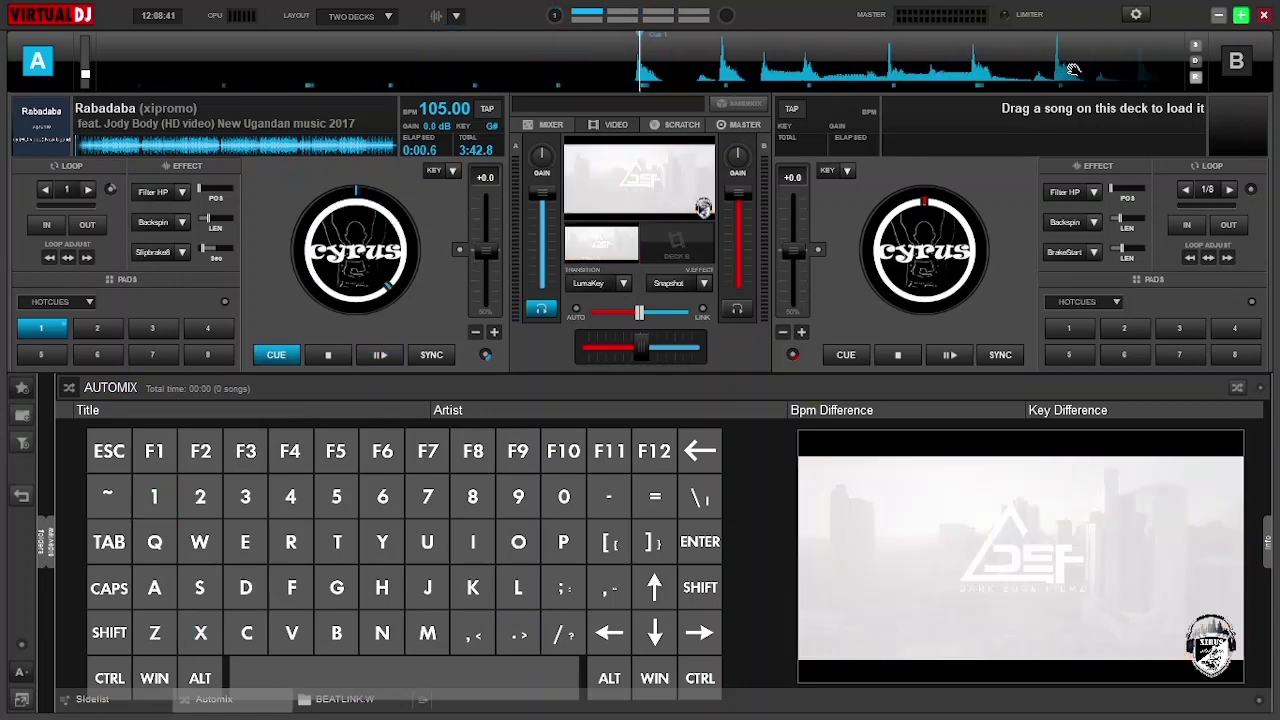
{"action": "left_click", "coordinate": [379, 355]}
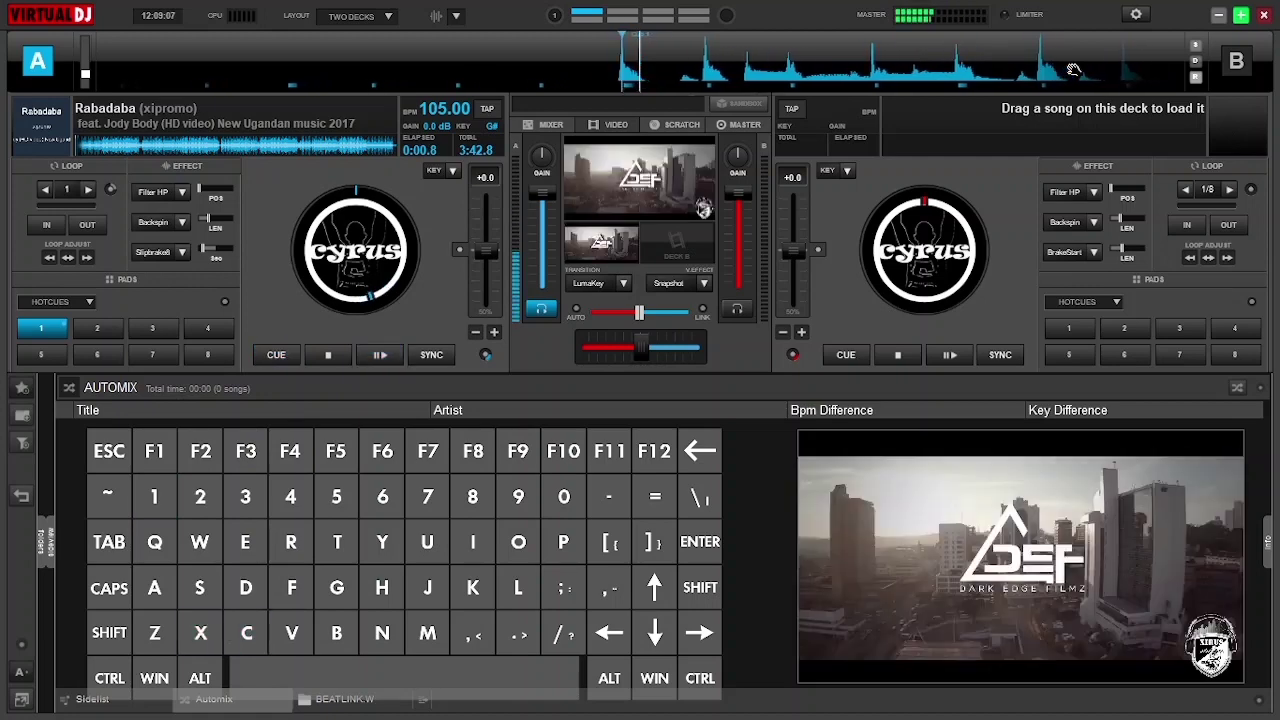
{"action": "left_click", "coordinate": [276, 354]}
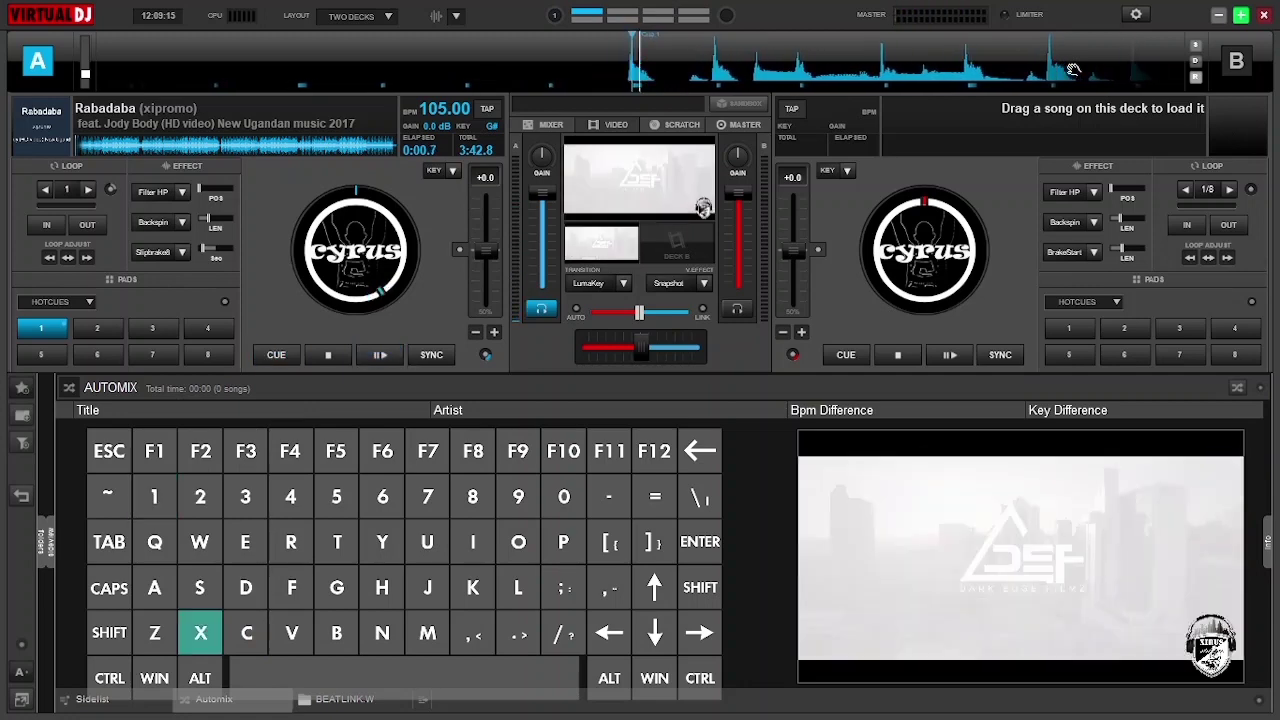
{"action": "left_click", "coordinate": [276, 355]}
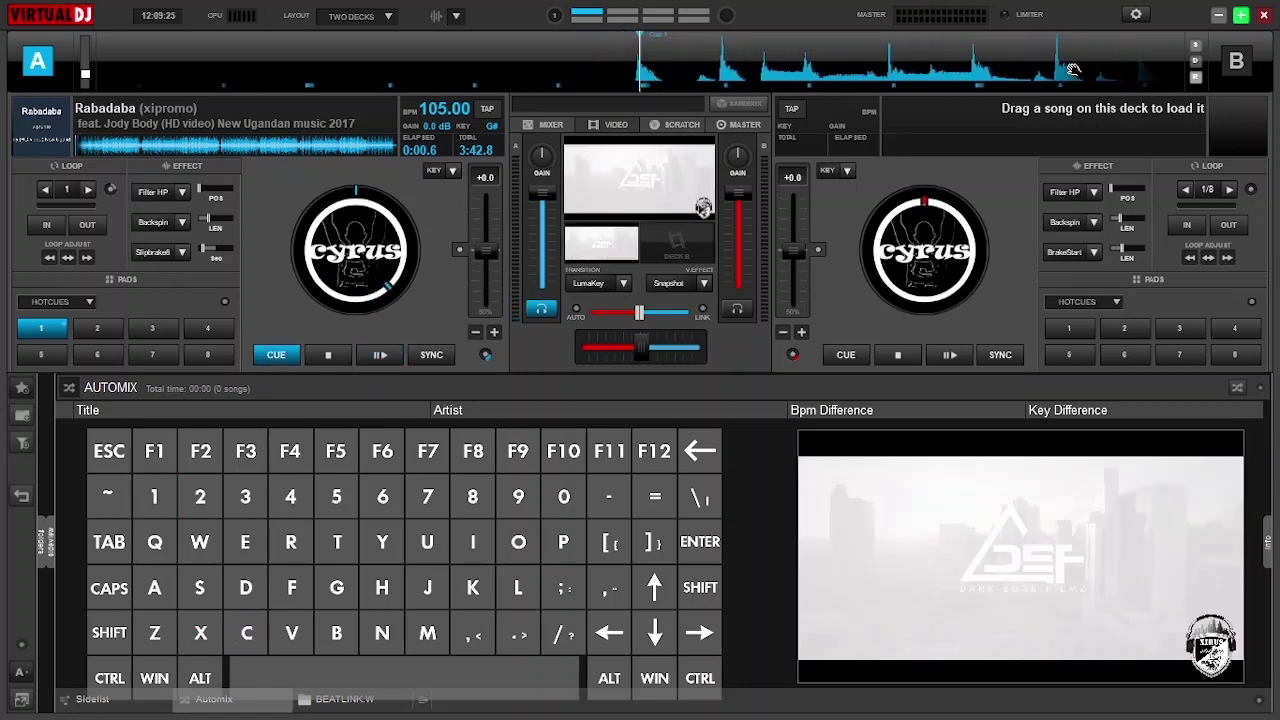
{"action": "left_click", "coordinate": [379, 355]}
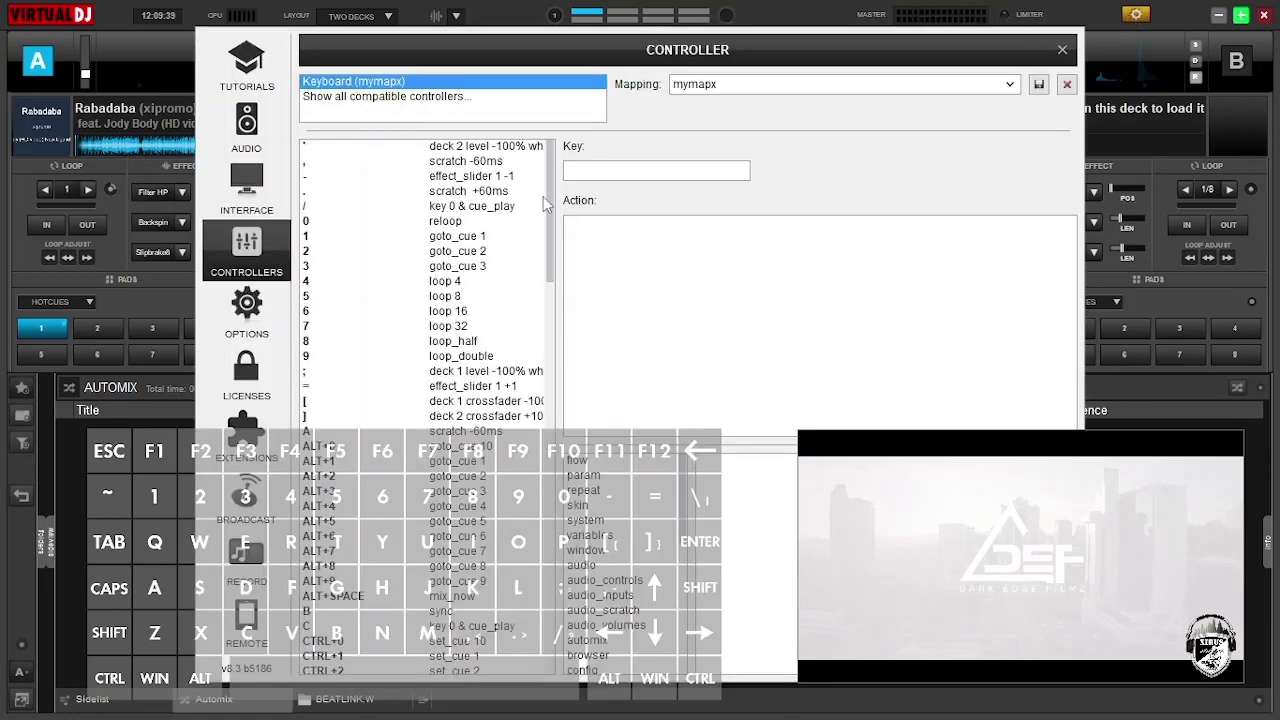
- Review key X's scratch +120ms mapping, then close settings and answer the save prompt
{"action": "left_click", "coordinate": [656, 170]}
{"action": "type", "text": "scratch +120ms"}
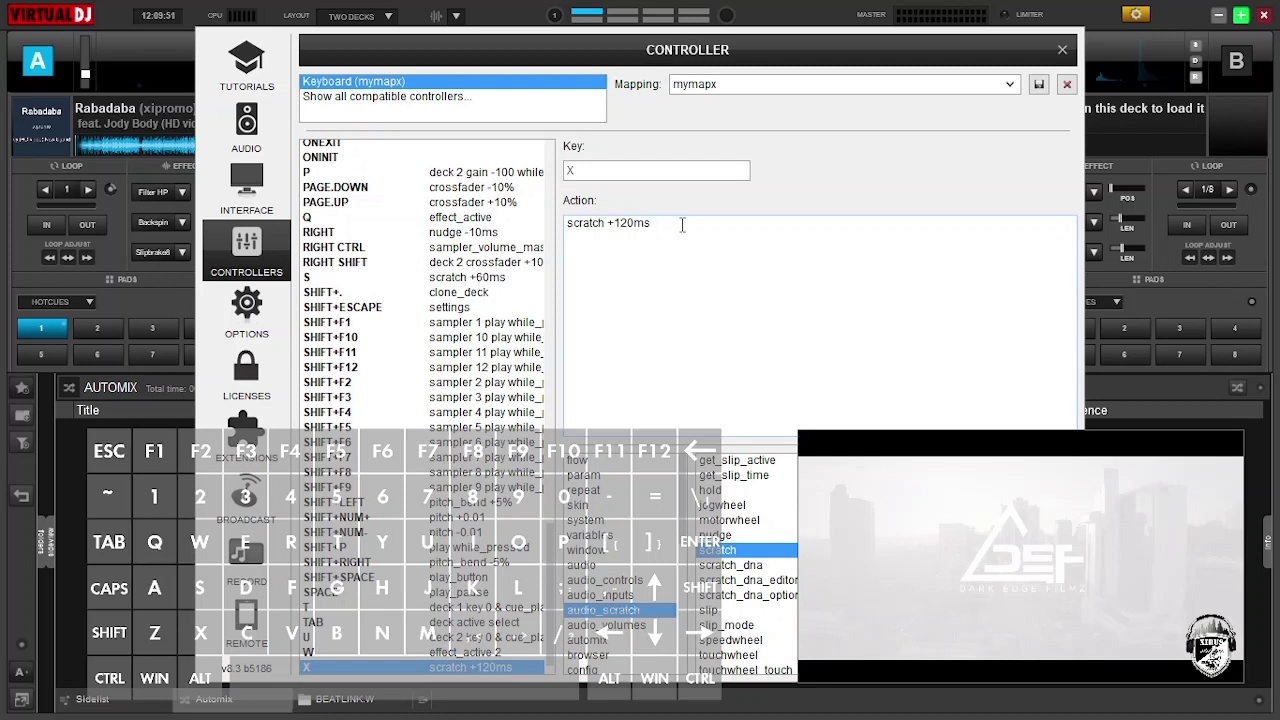
{"action": "left_click", "coordinate": [1062, 49]}
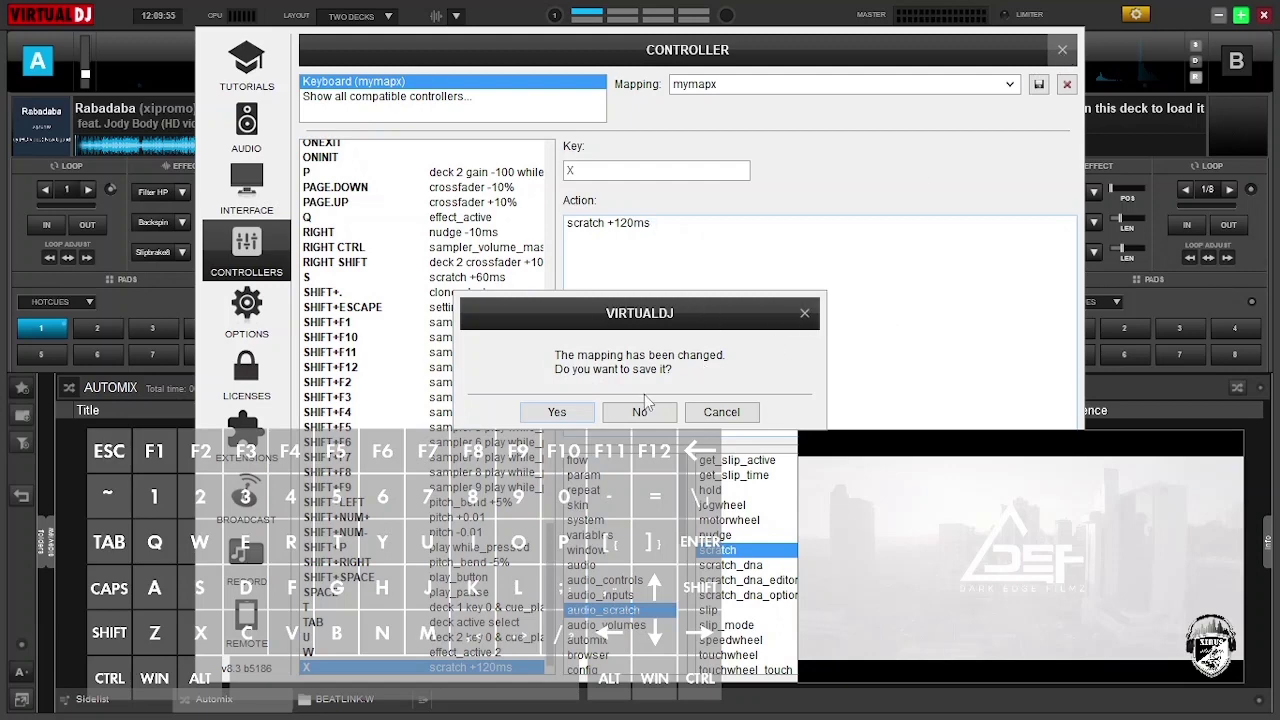
{"action": "left_click", "coordinate": [639, 412]}
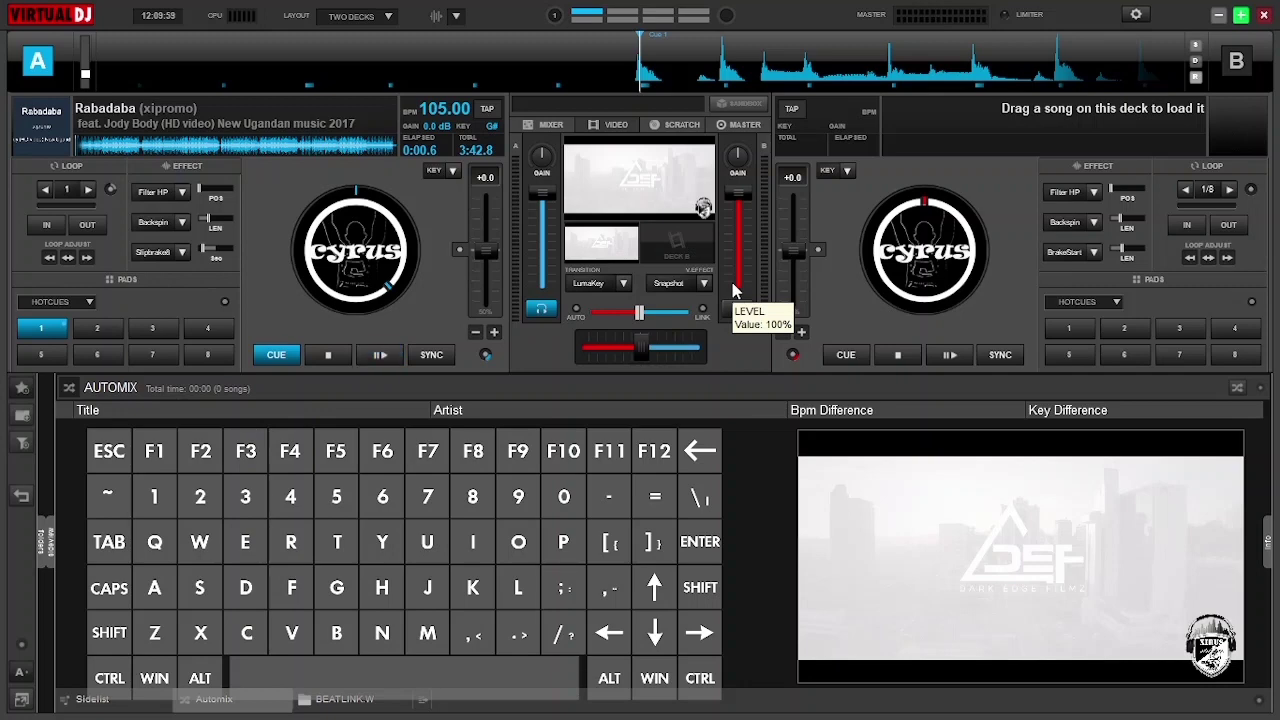
{"action": "key", "text": "x"}
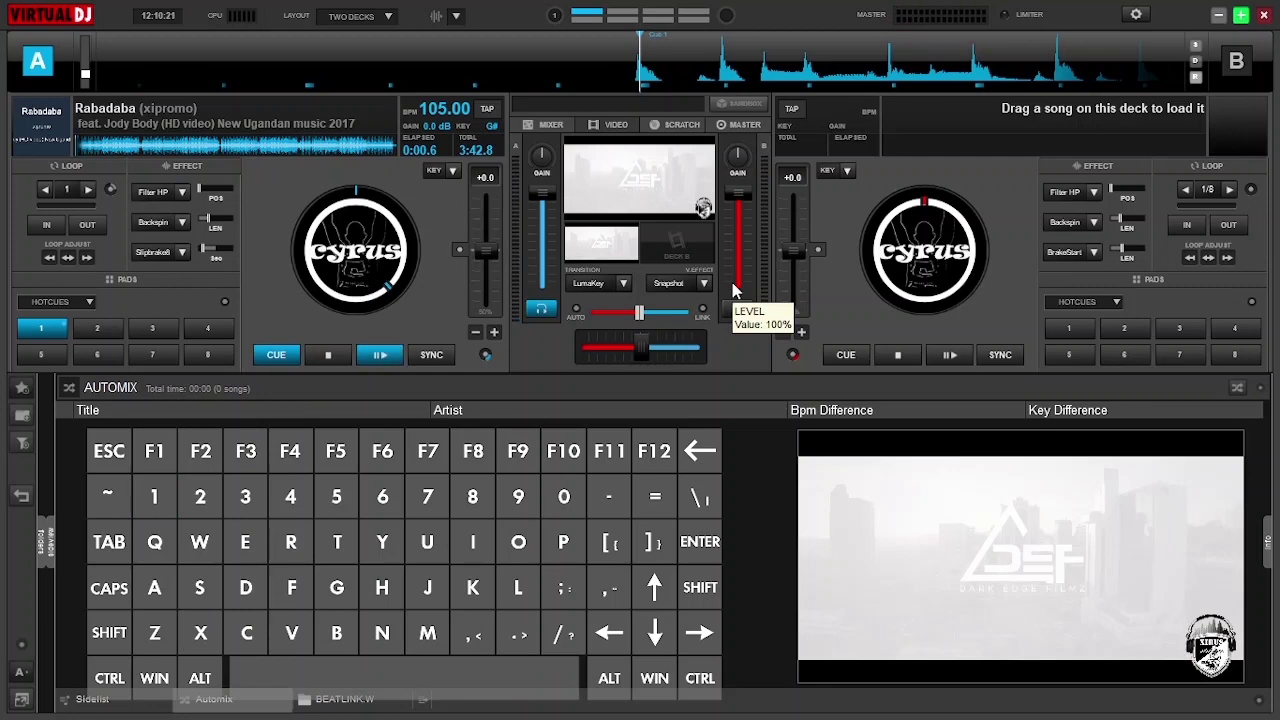
{"action": "key", "text": "x"}
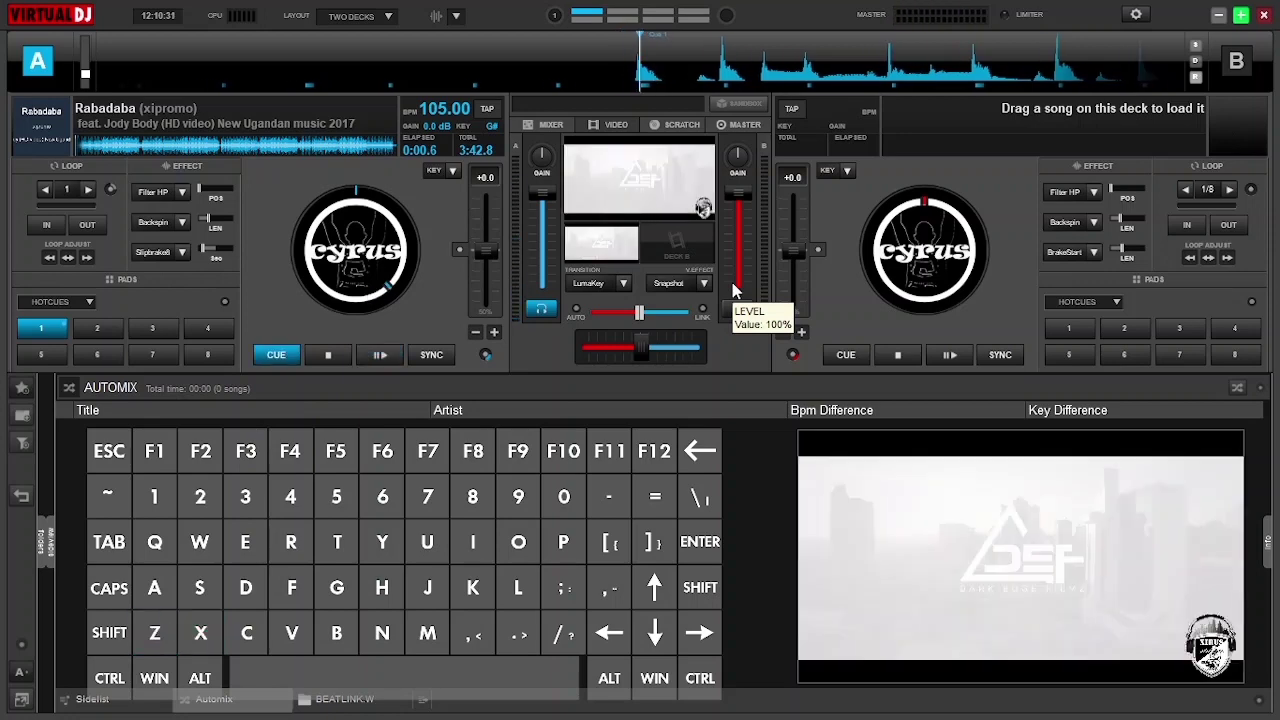
{"action": "key", "text": "1"}
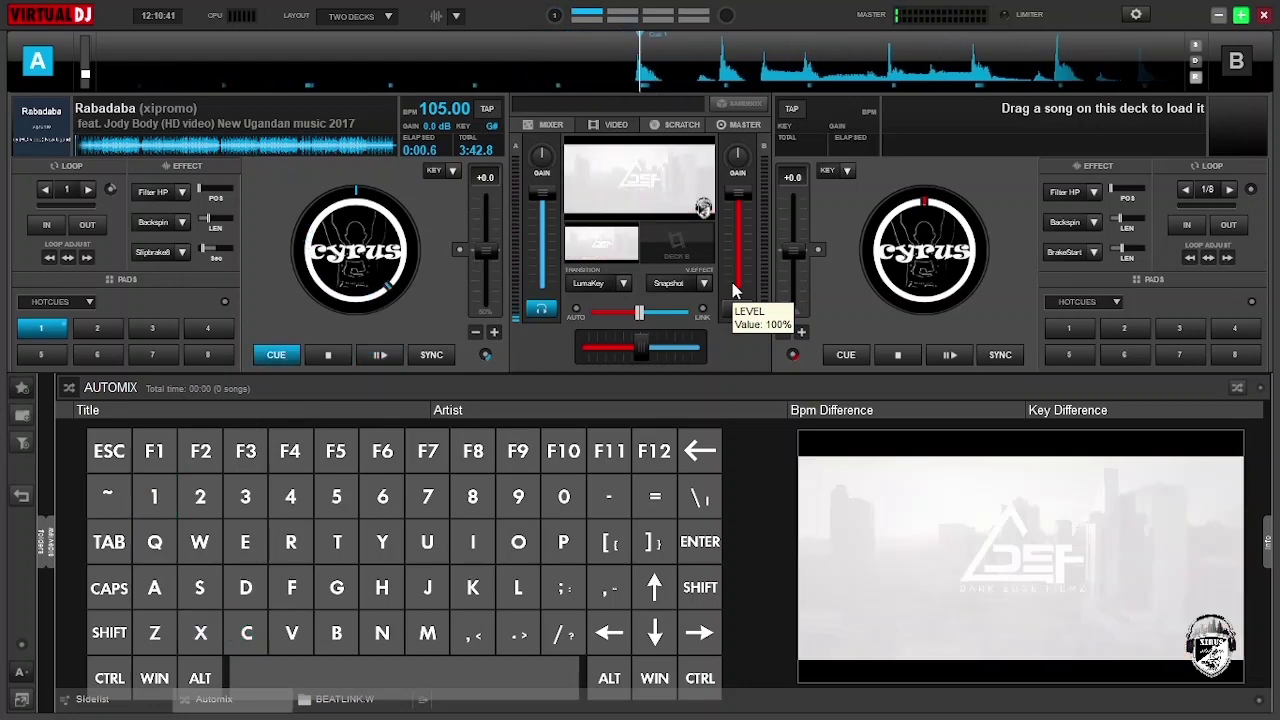
{"action": "key", "text": "x"}
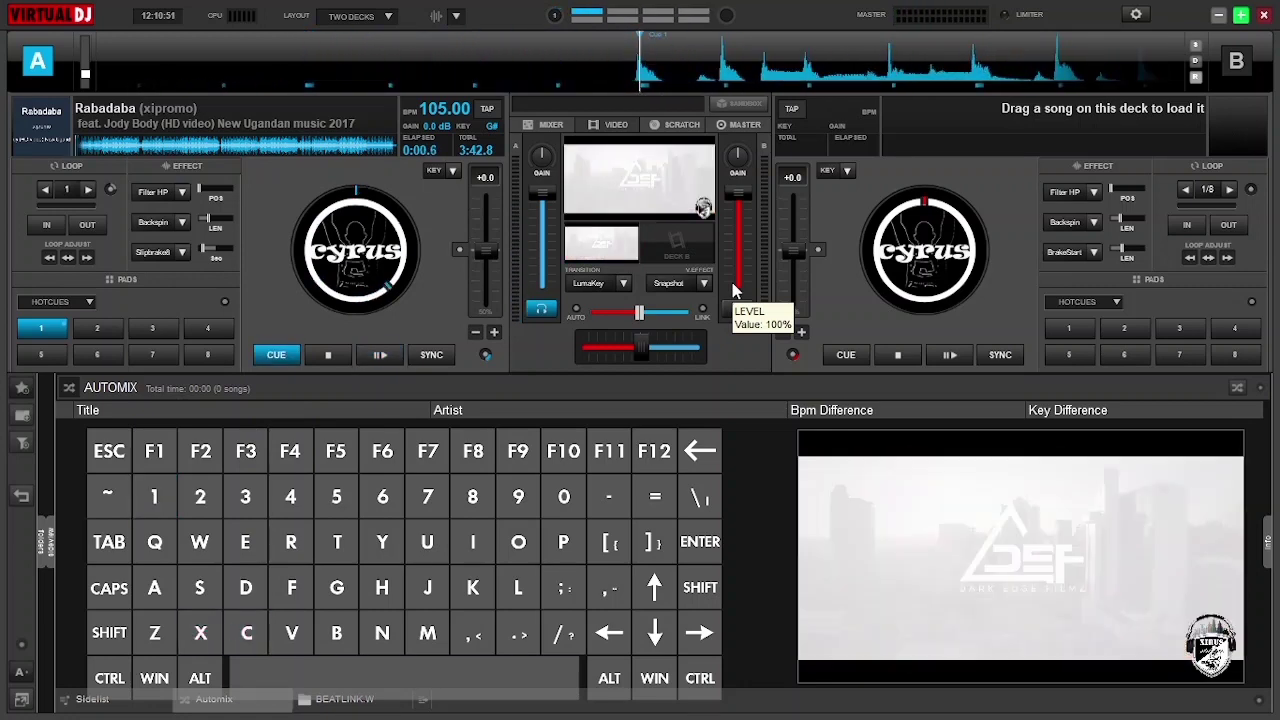
{"action": "left_click", "coordinate": [379, 354]}
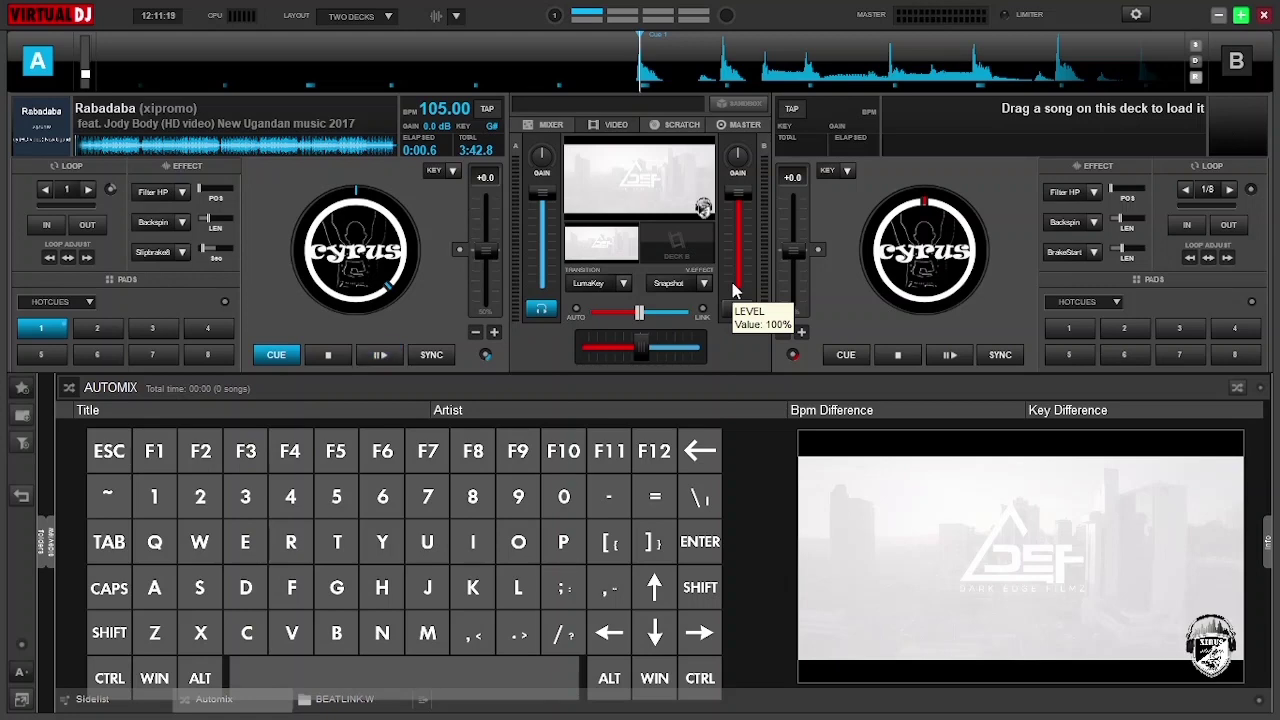
{"action": "key", "text": "X"}
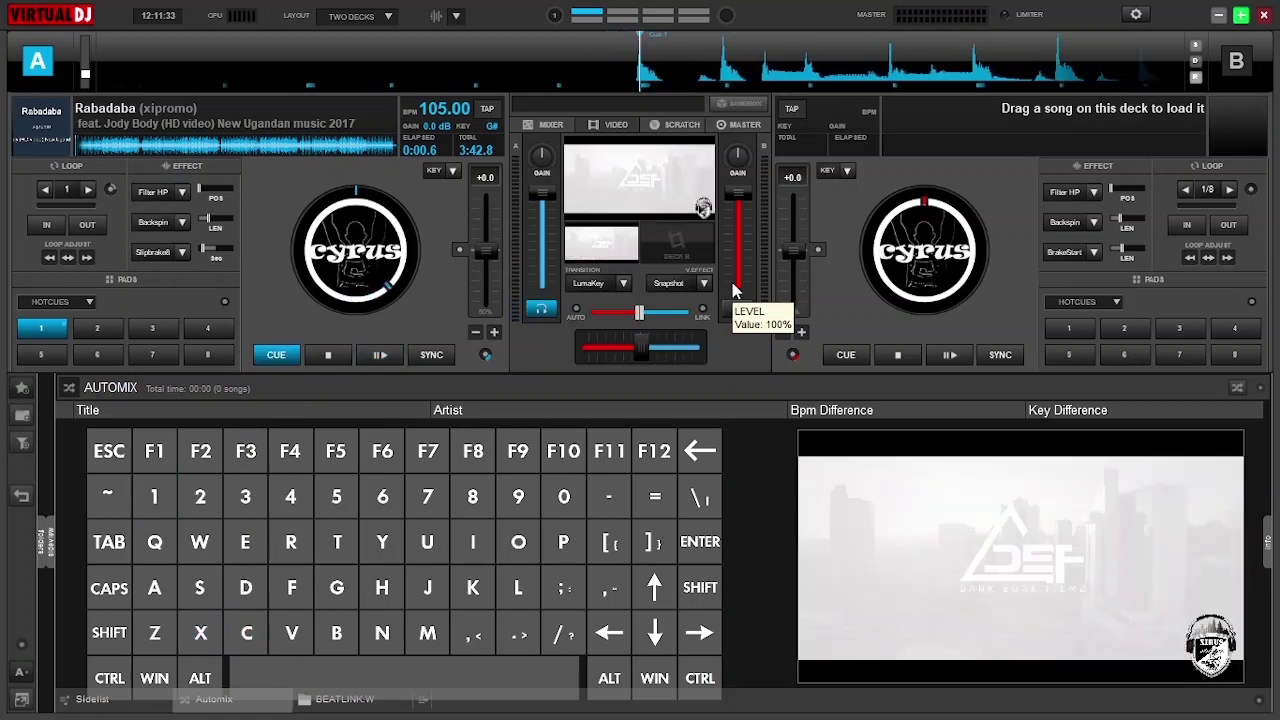
{"action": "key", "text": "Tab"}
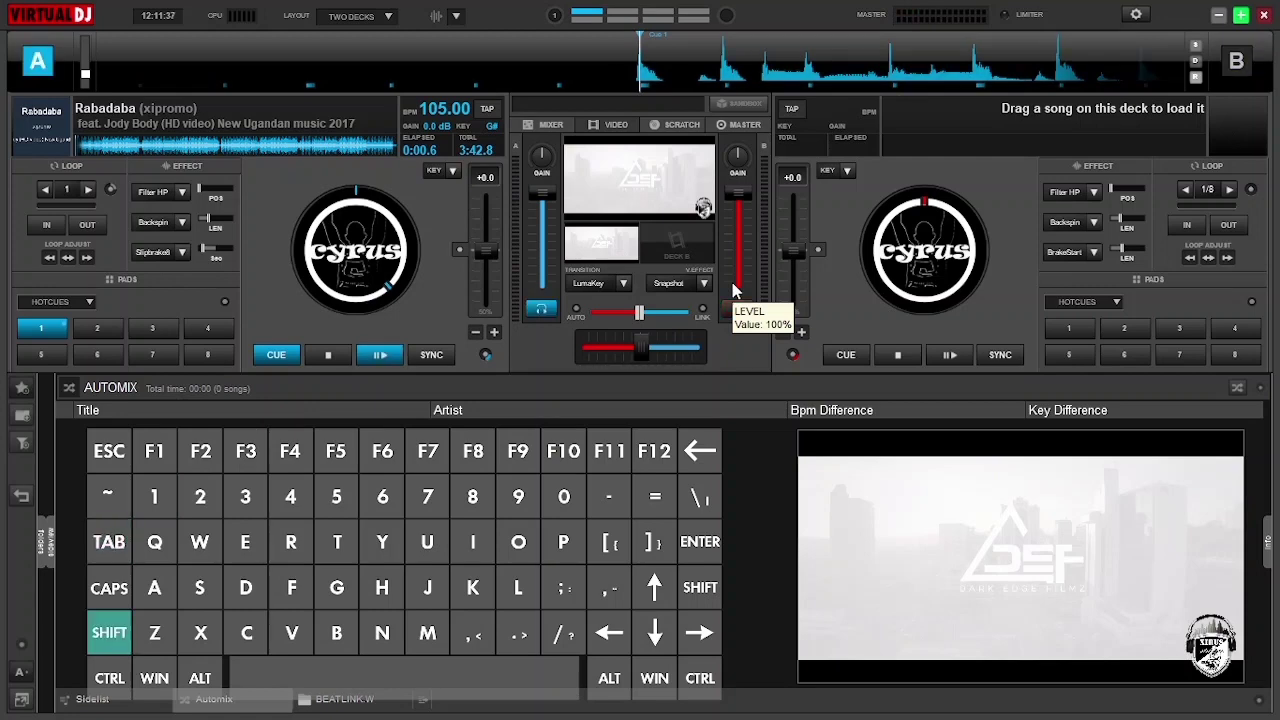
- Clone Rabadaba onto deck B, start playback, and stab scratch over both decks
{"action": "left_click", "coordinate": [949, 354]}
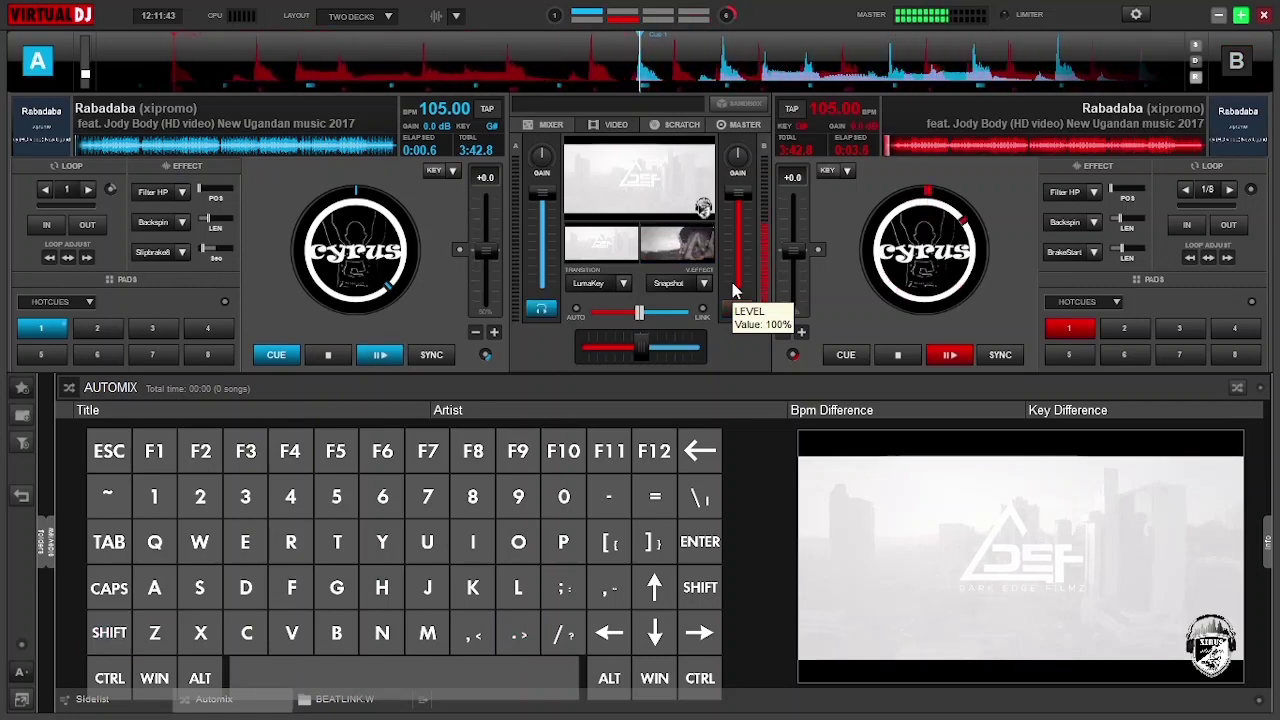
{"action": "key", "text": "x"}
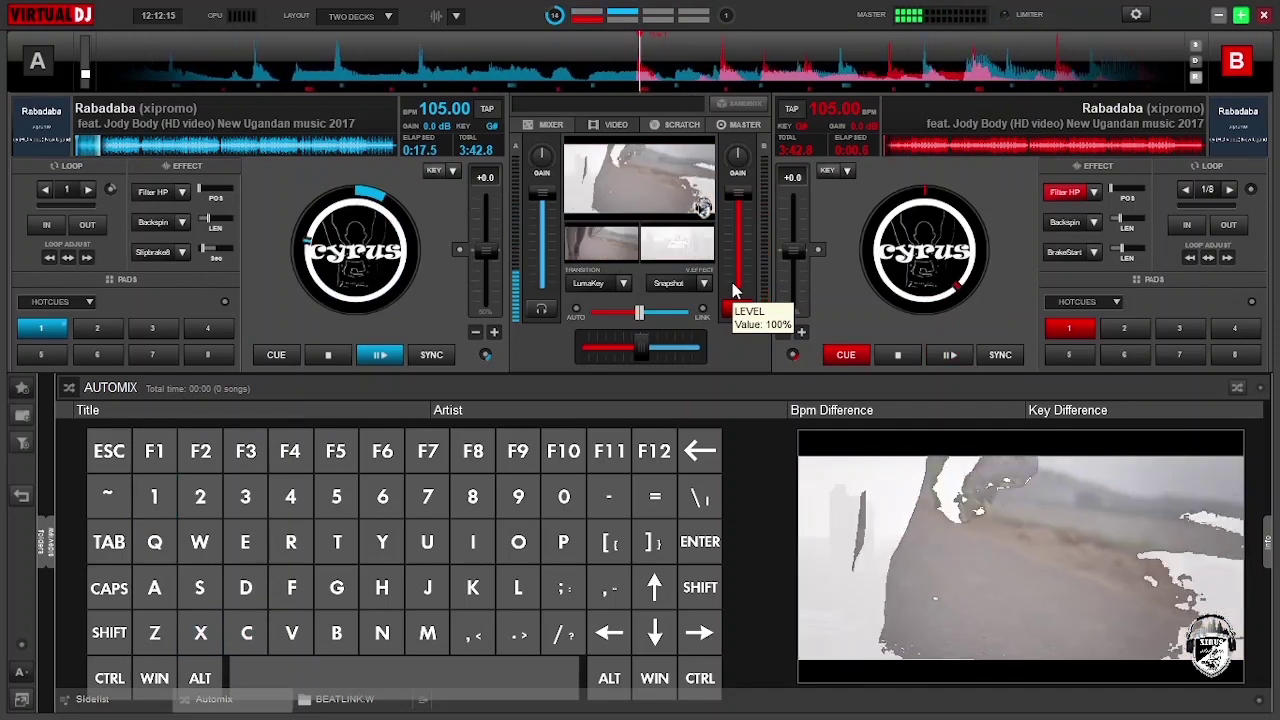
{"action": "key", "text": "1"}
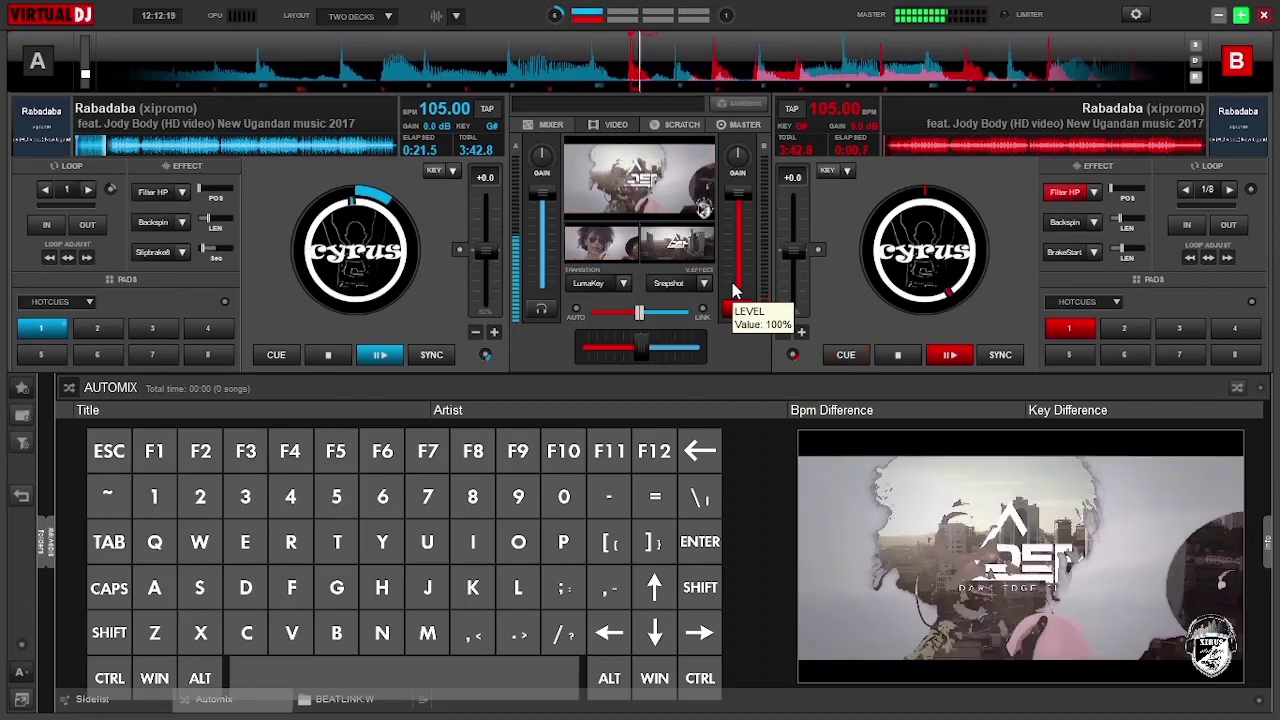
{"action": "key", "text": "d"}
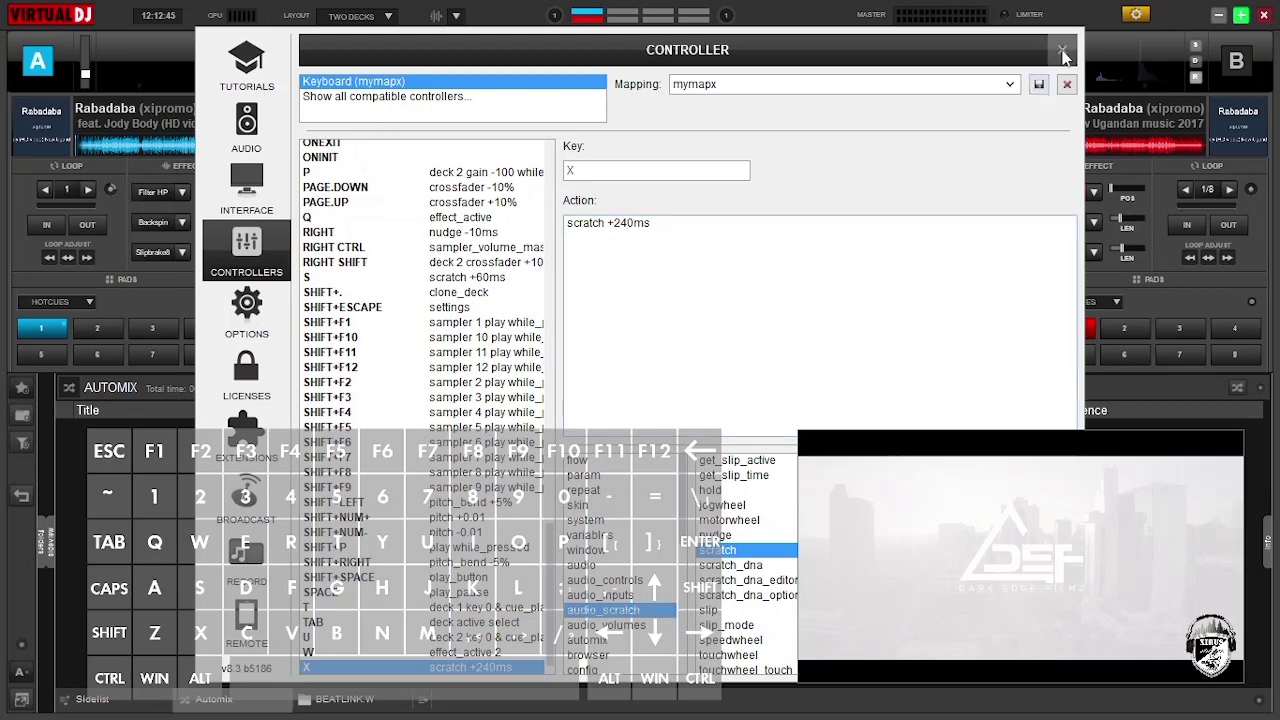
- Close the mapping settings, restart deck A from its cue, and reopen settings
{"action": "left_click", "coordinate": [1061, 51]}
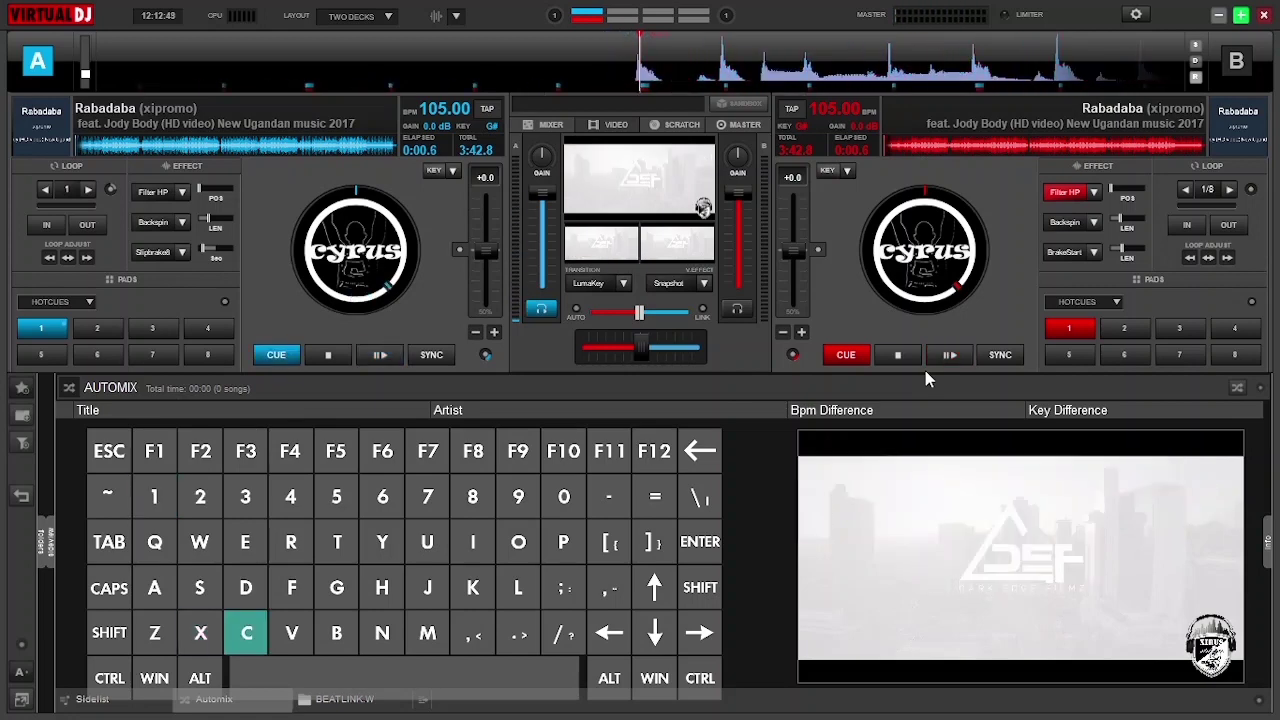
{"action": "key", "text": "X"}
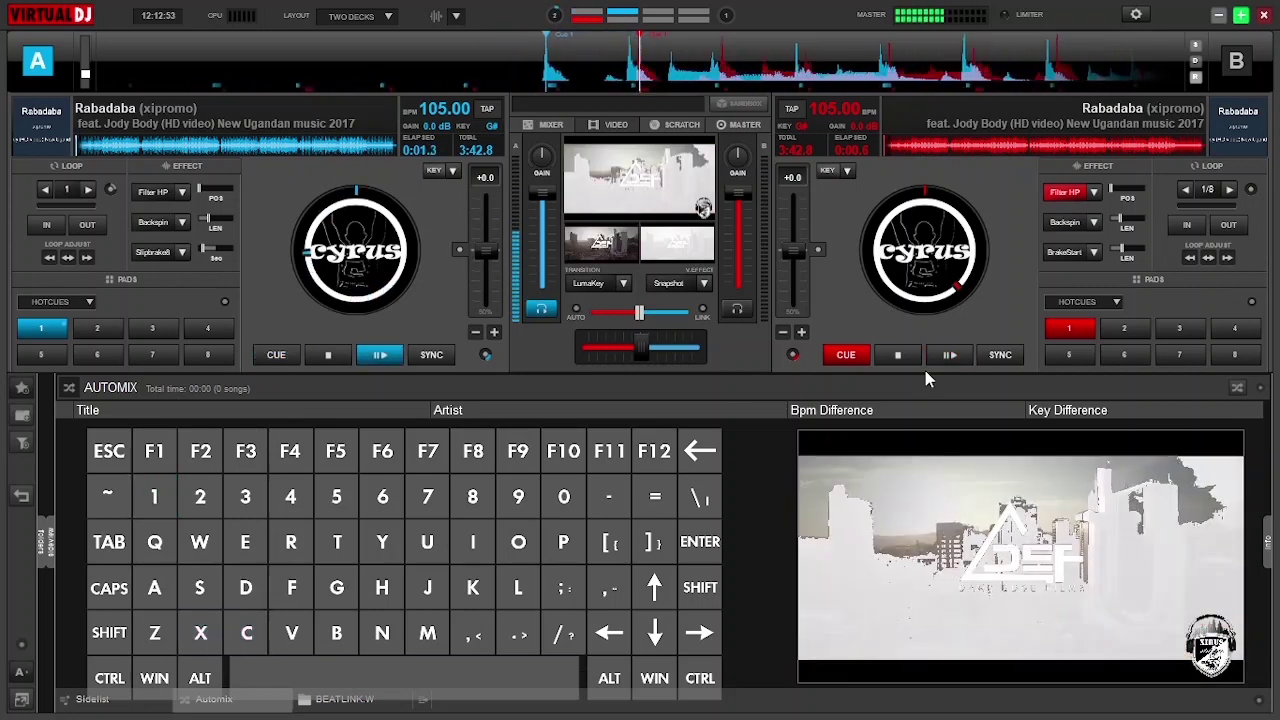
{"action": "left_click", "coordinate": [1135, 14]}
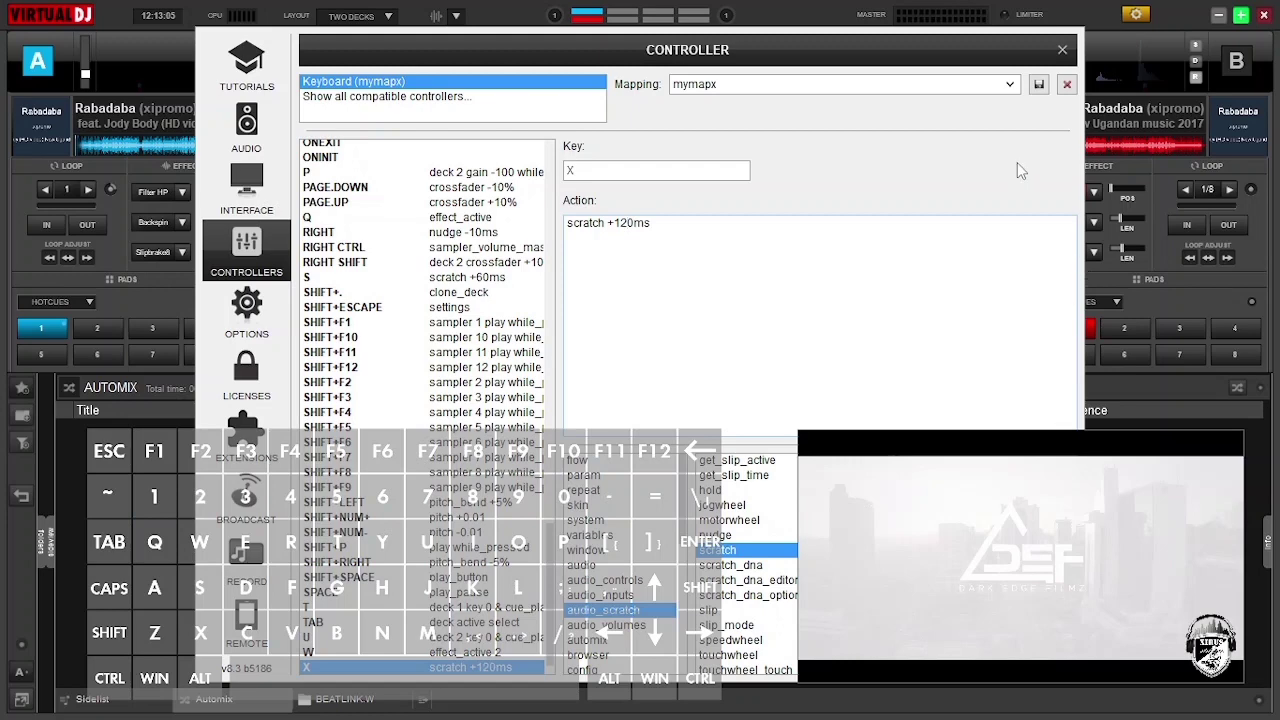
{"action": "mouse_move", "coordinate": [1078, 72]}
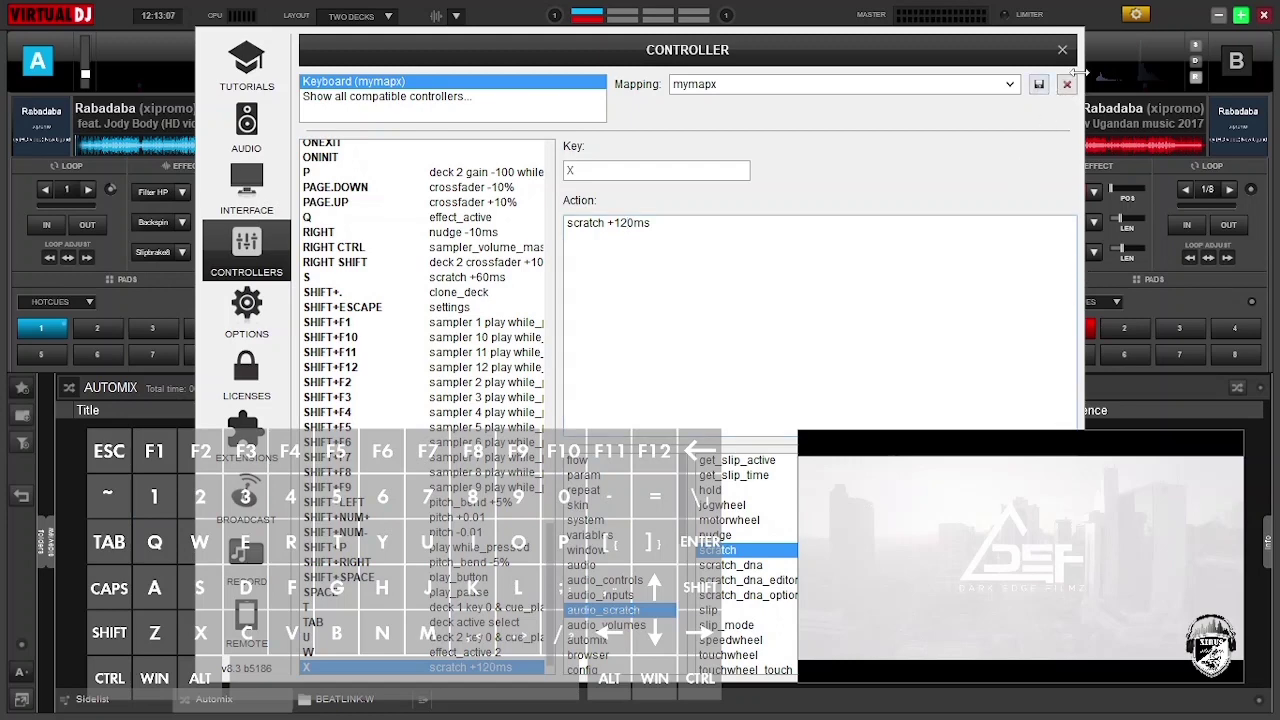
{"action": "mouse_move", "coordinate": [1070, 181]}
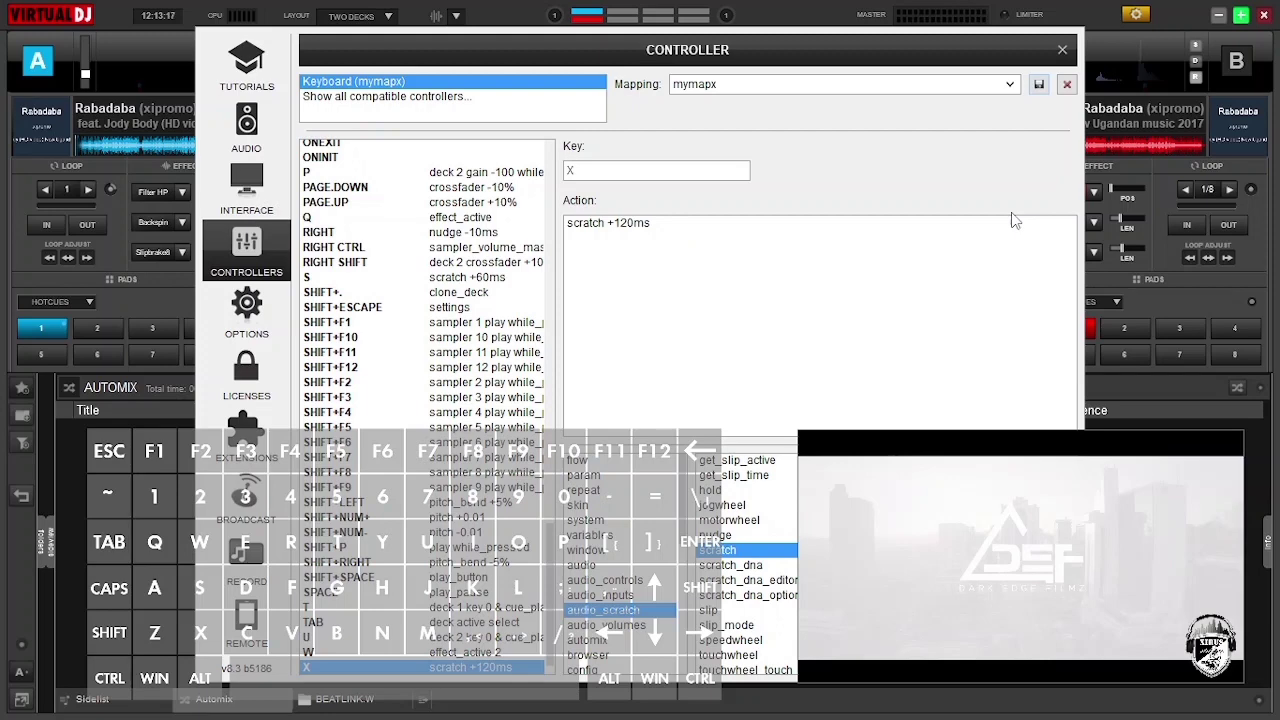
- Close the mapping settings with key X kept at scratch +120ms
{"action": "left_click", "coordinate": [1059, 48]}
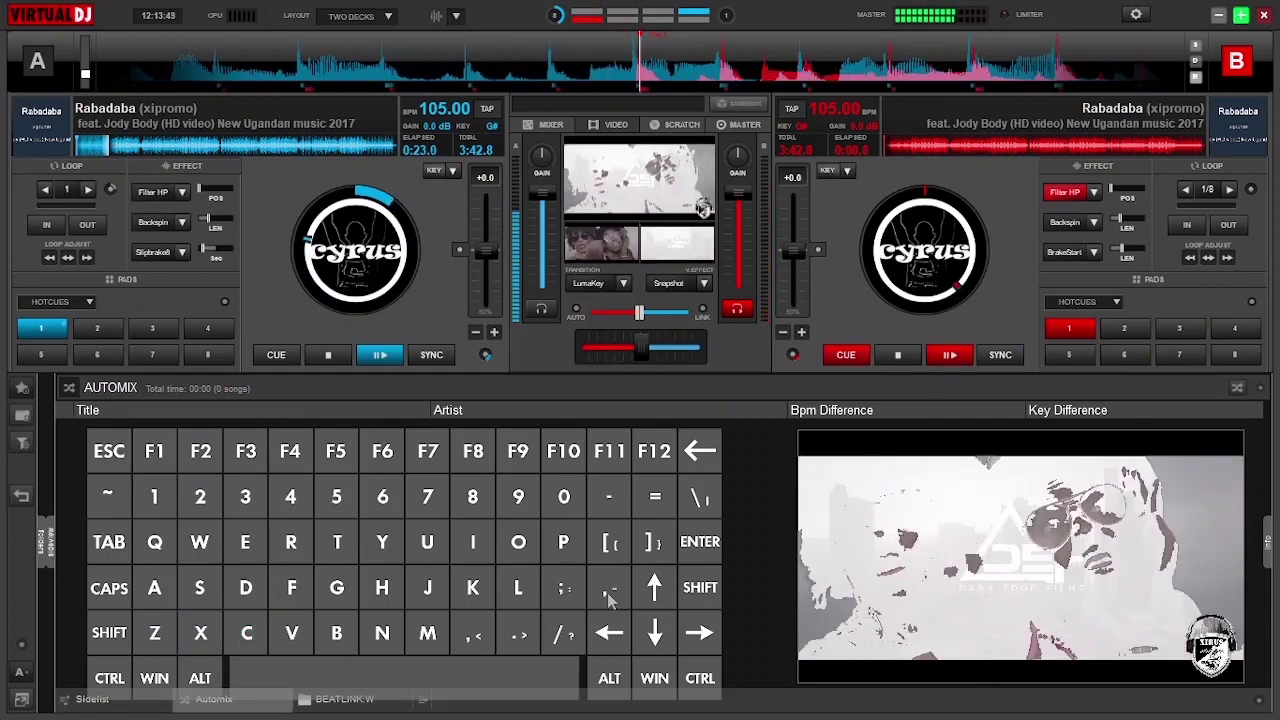
- Stab scratch with X over both decks, then stop deck B at its cue point
{"action": "key", "text": "x"}
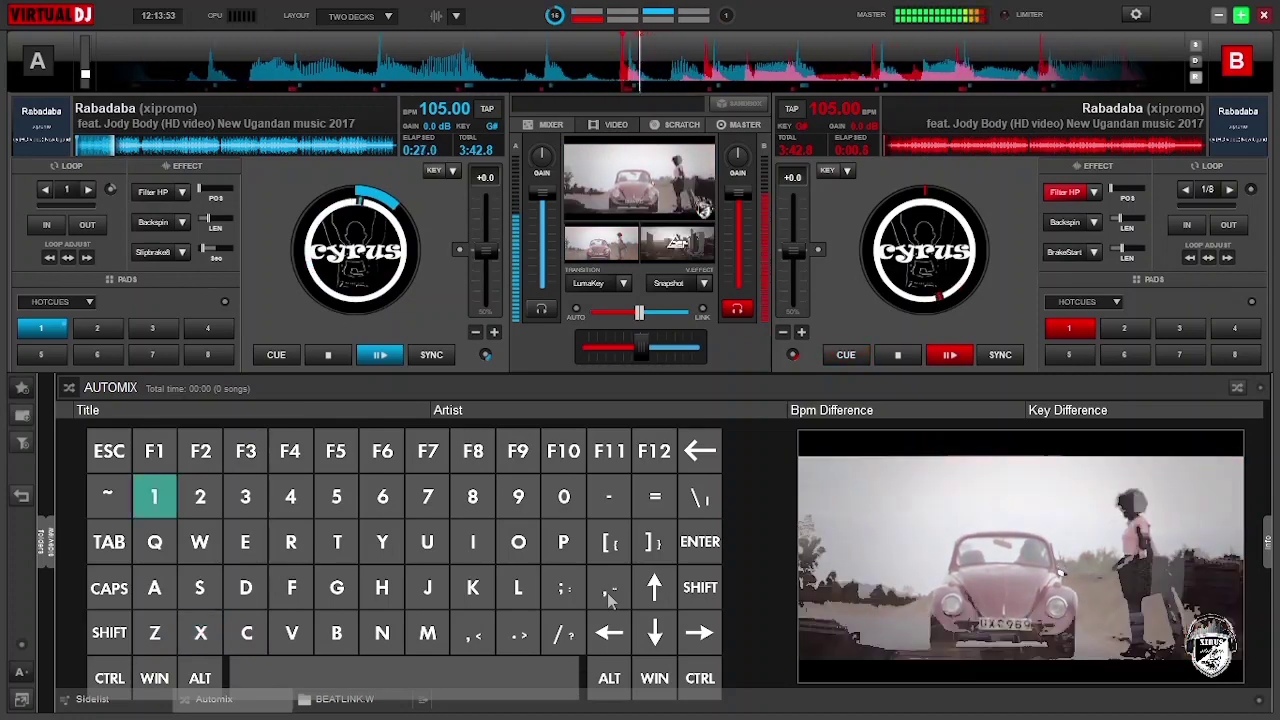
{"action": "key", "text": "x"}
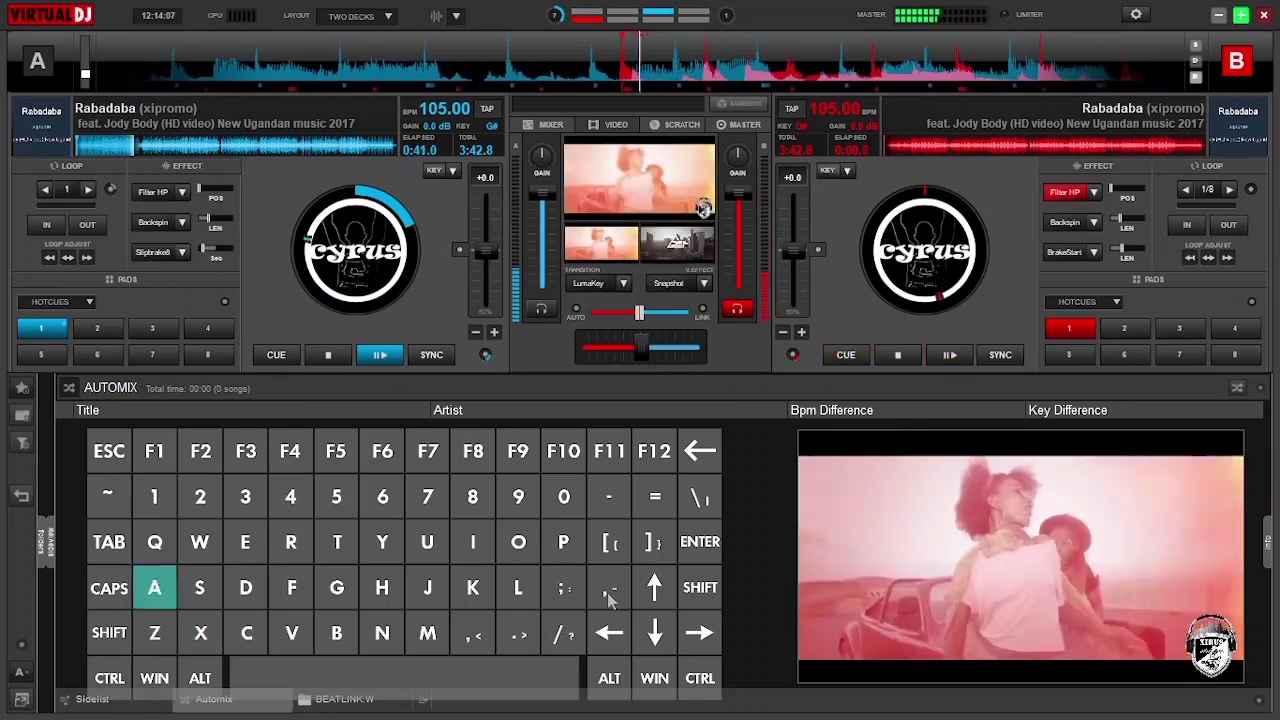
{"action": "left_click", "coordinate": [846, 354]}
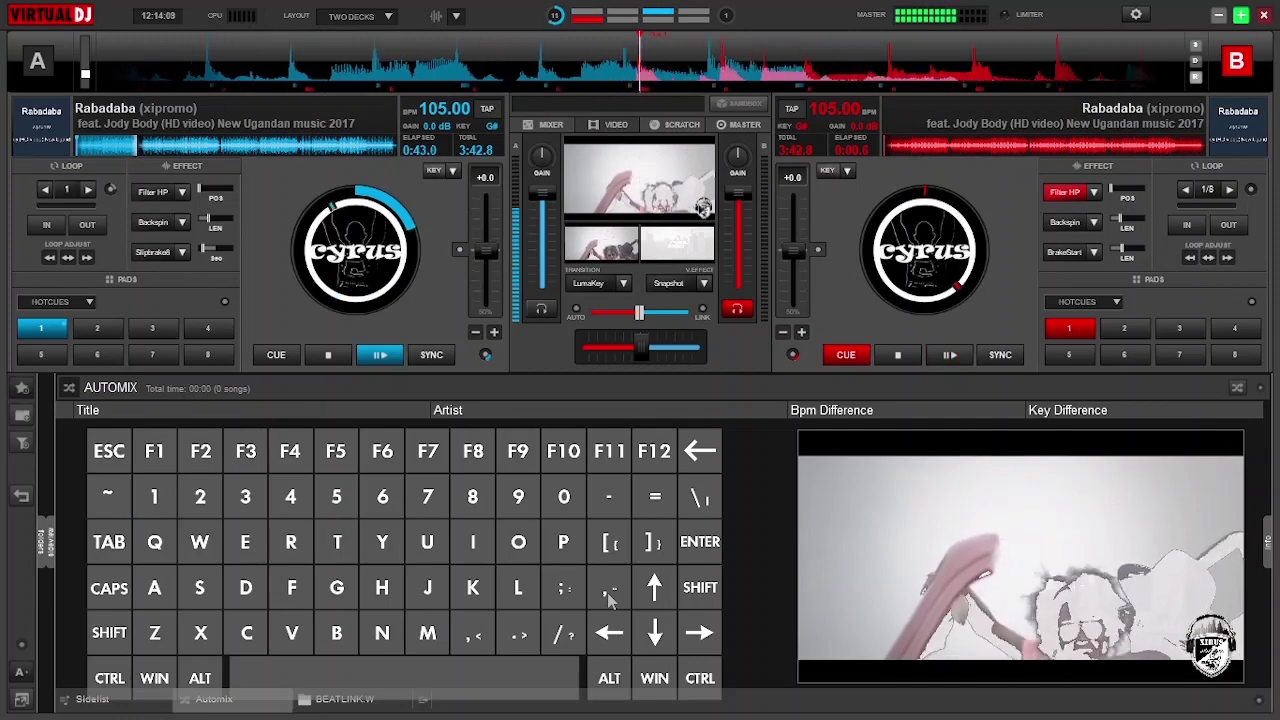